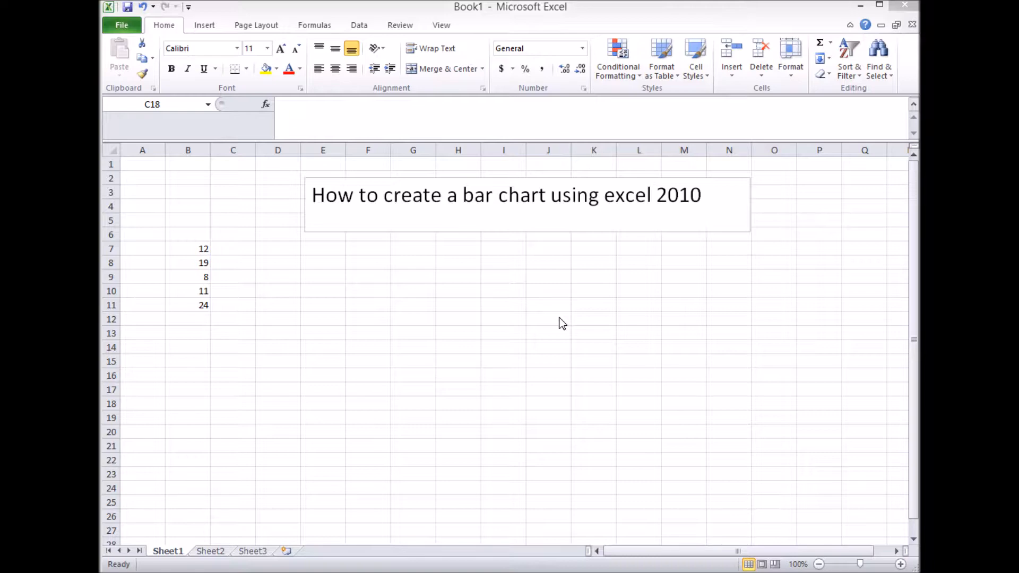
pyautogui.moveTo(260, 298)
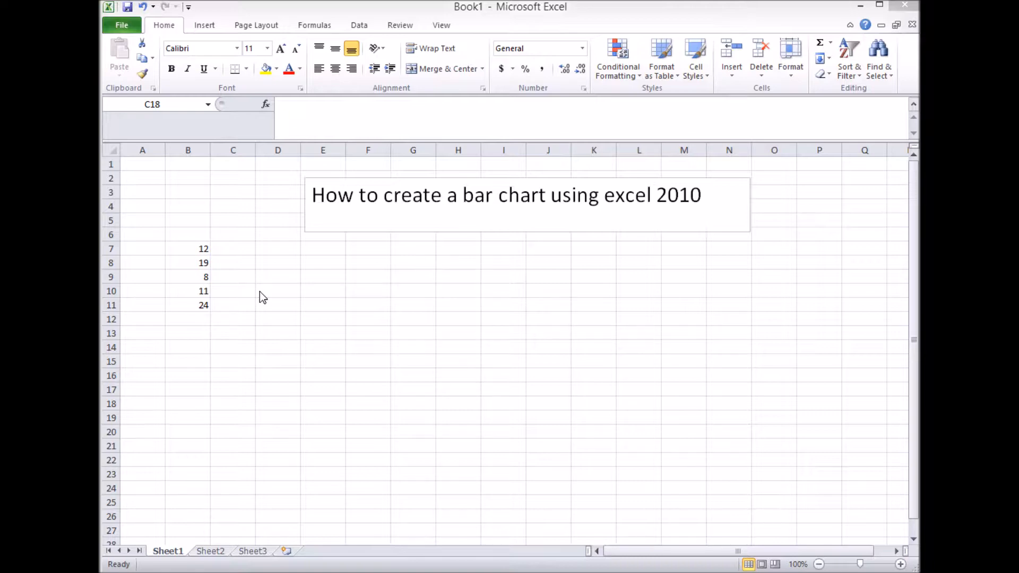
pyautogui.moveTo(214, 343)
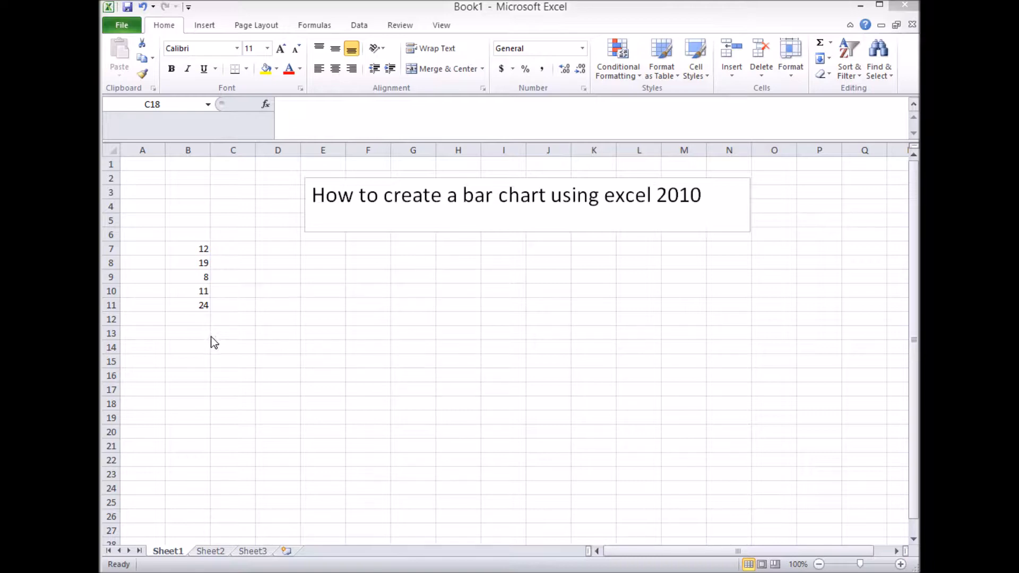
pyautogui.moveTo(236, 328)
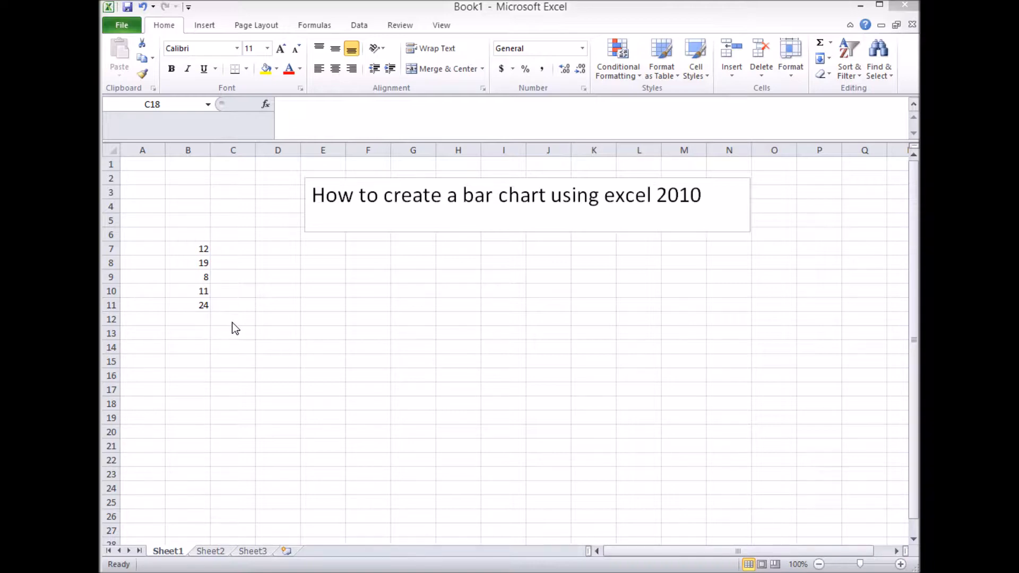
pyautogui.moveTo(179, 252)
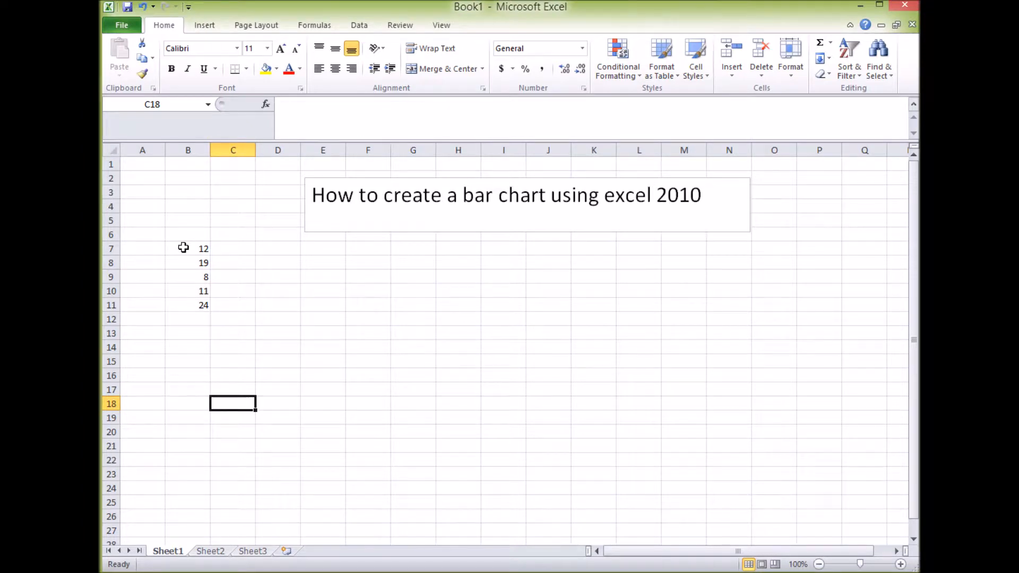
# Select the values 12 to 24 in B7:B11 and browse bar chart types without inserting one.
pyautogui.click(188, 249)
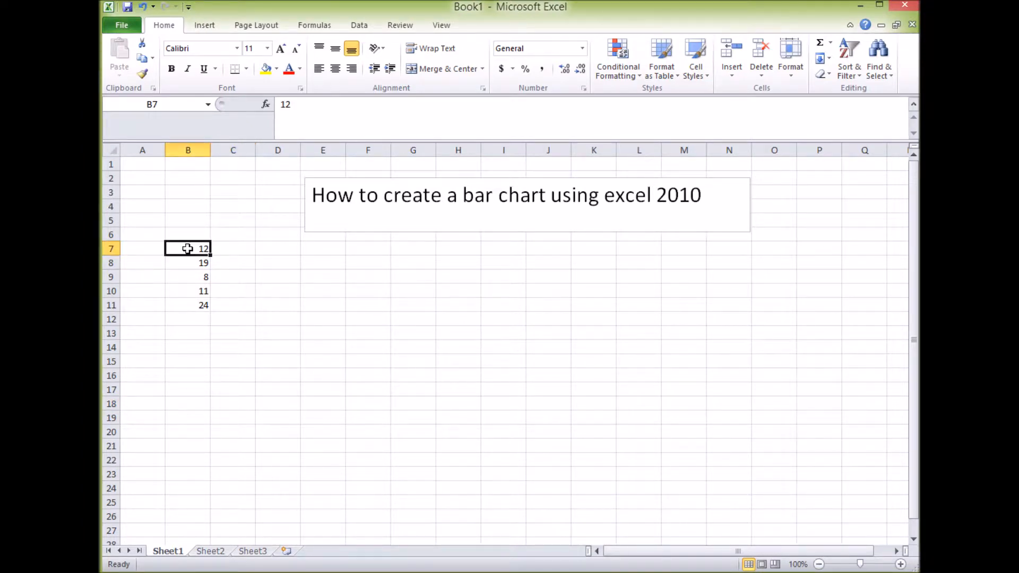
pyautogui.moveTo(188, 249); pyautogui.dragTo(188, 305)
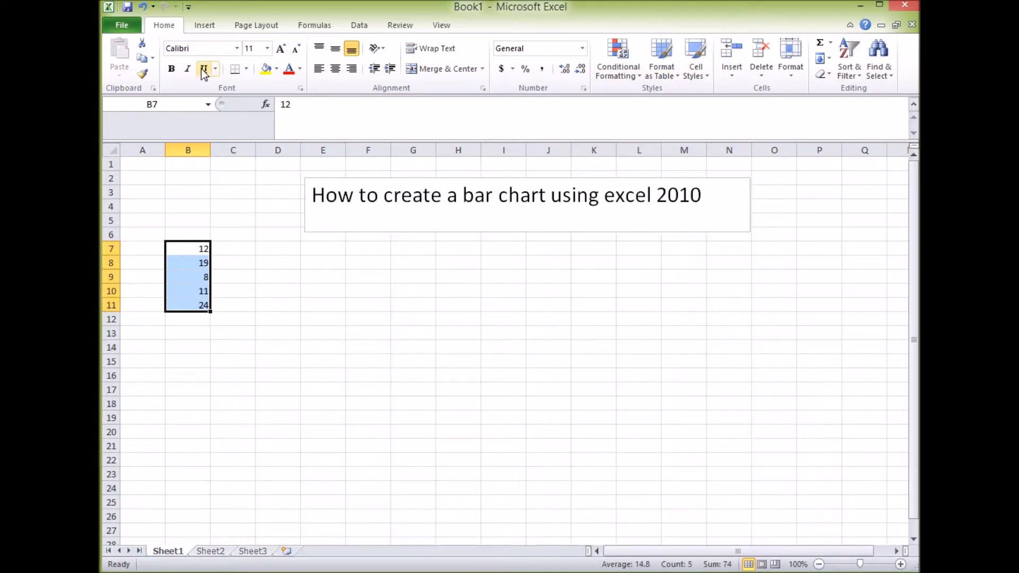
pyautogui.click(203, 25)
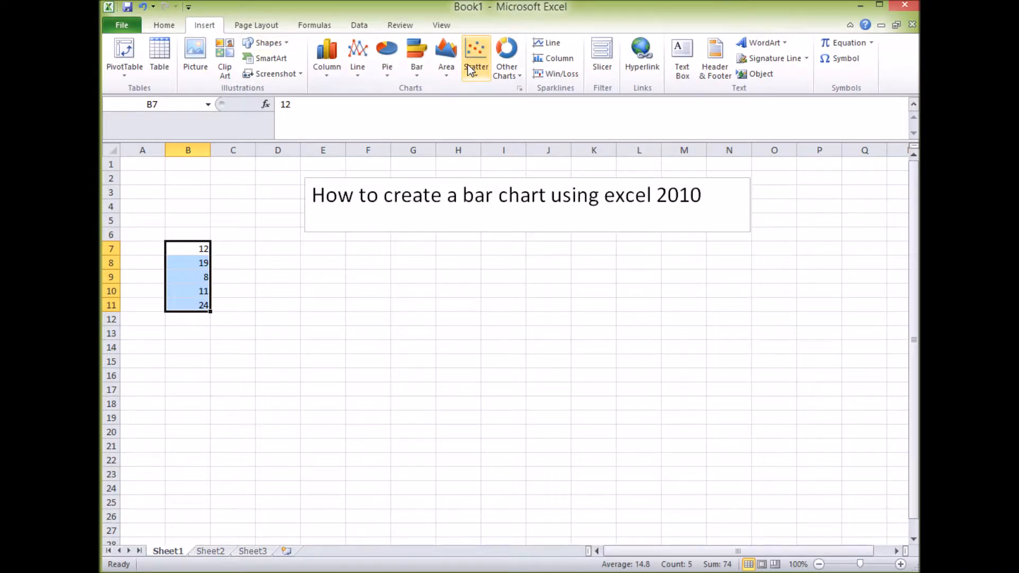
pyautogui.moveTo(416, 59)
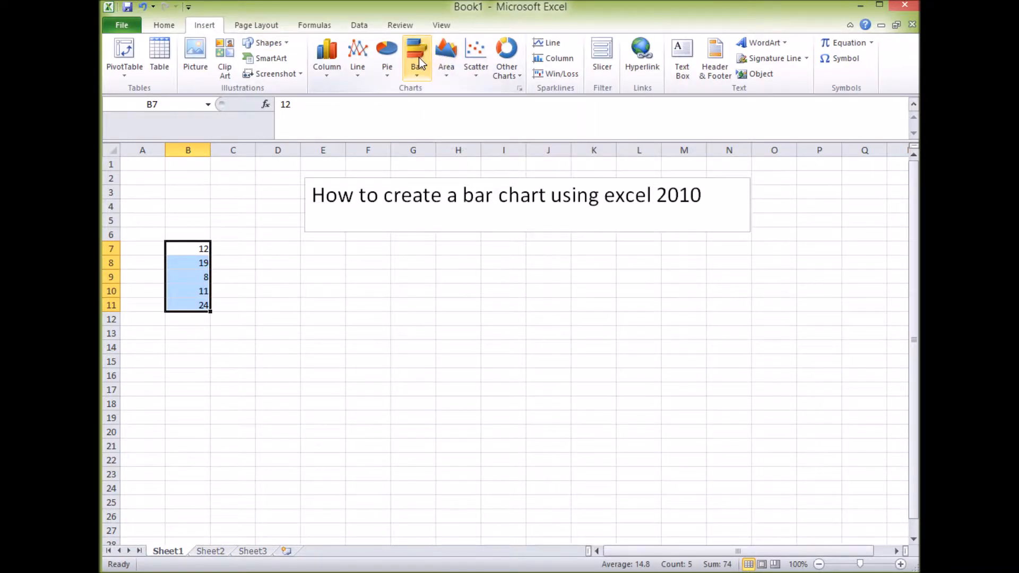
pyautogui.click(416, 56)
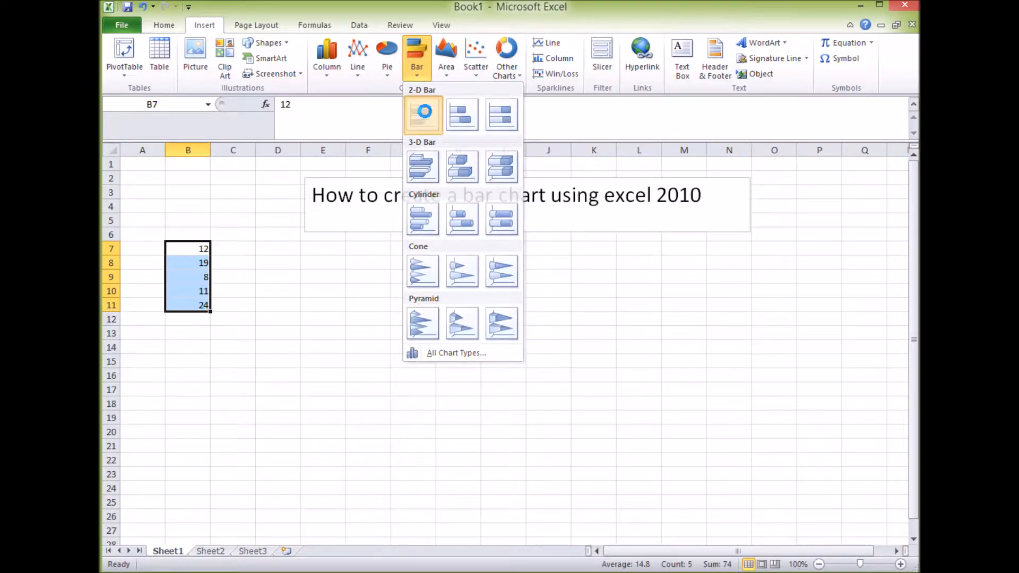
pyautogui.click(423, 116)
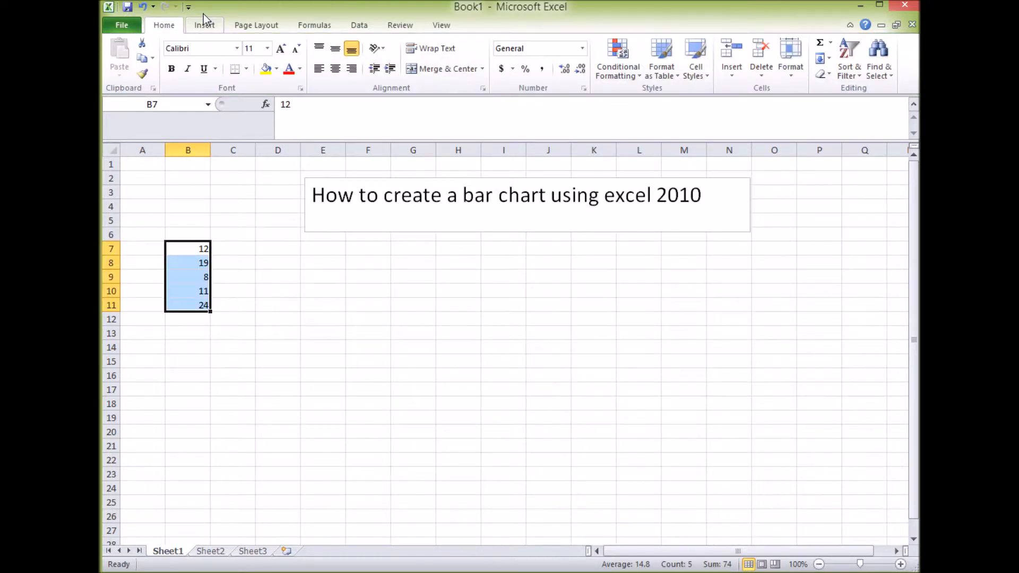
# Insert a 2-D Clustered Column chart of the selected values, then deselect it.
pyautogui.click(204, 25)
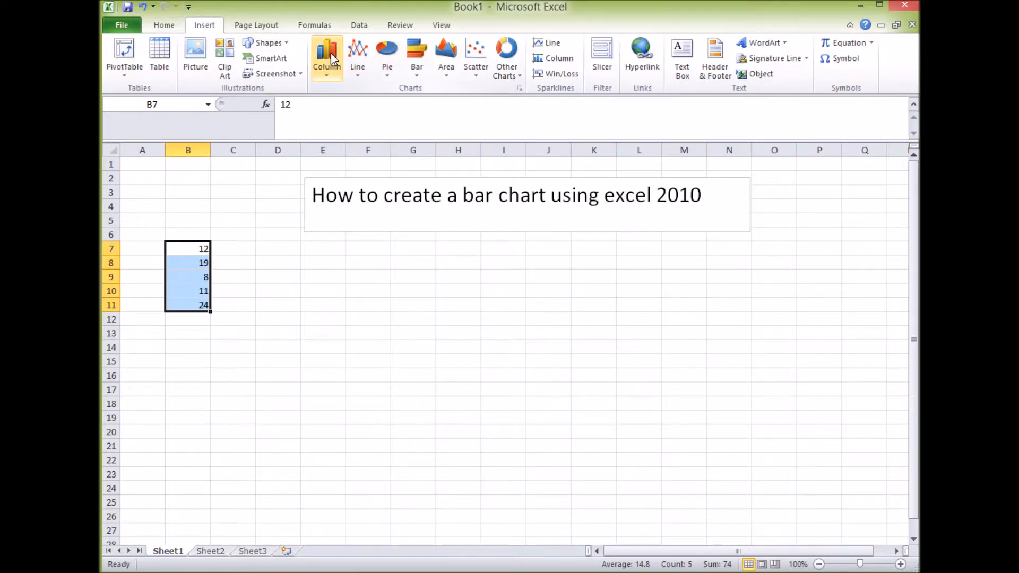
pyautogui.moveTo(327, 58)
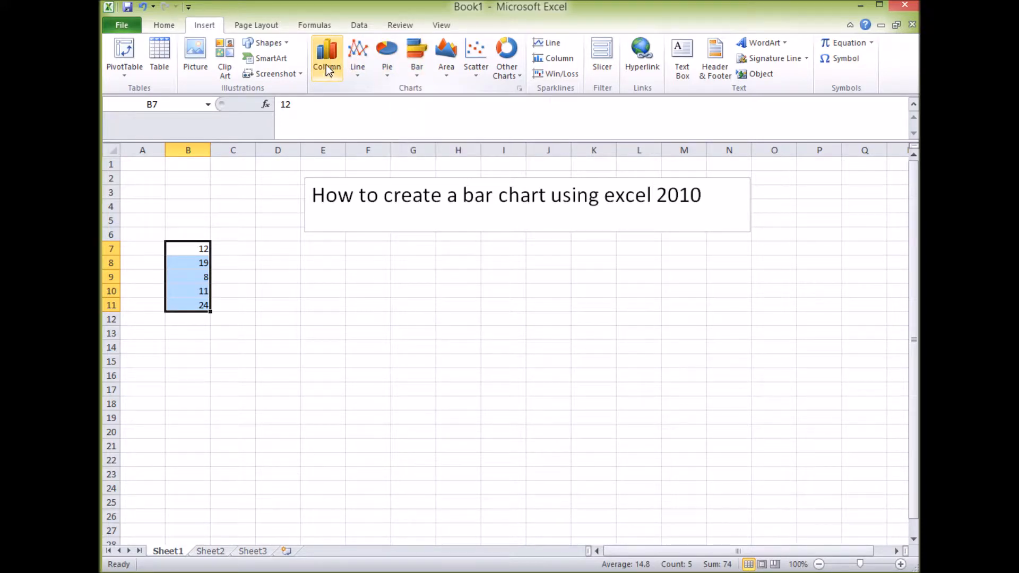
pyautogui.moveTo(327, 58)
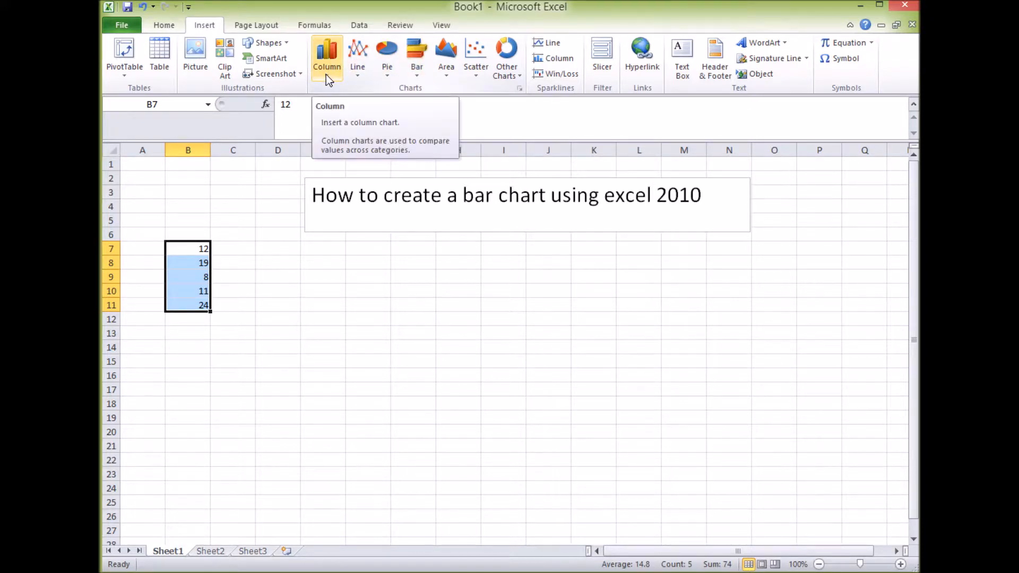
pyautogui.click(327, 58)
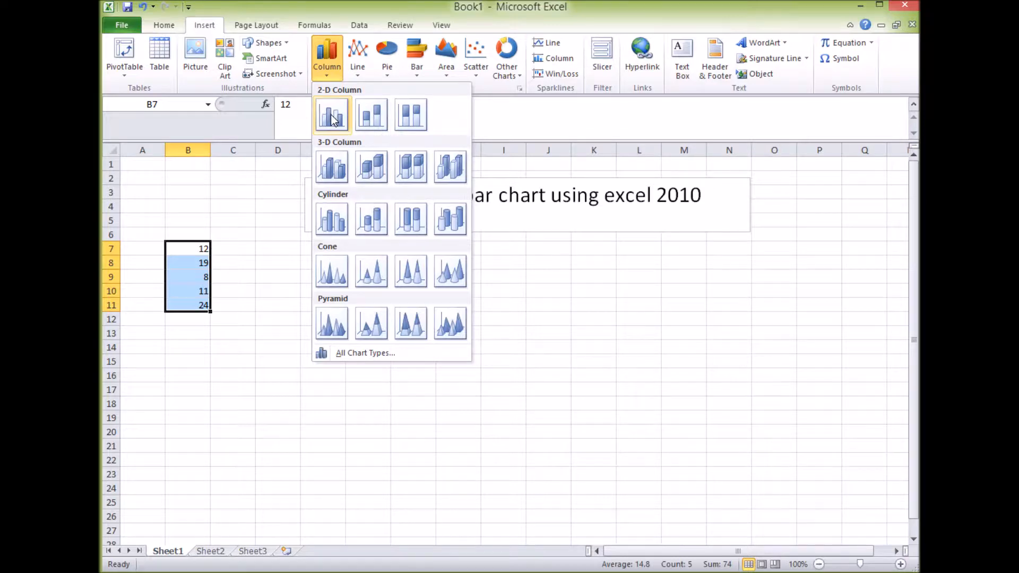
pyautogui.click(333, 116)
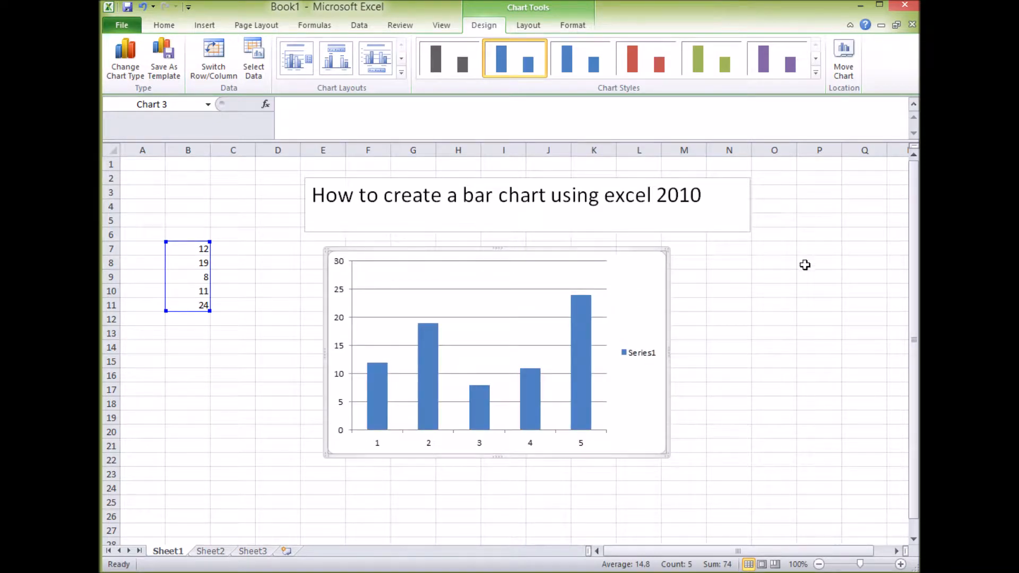
pyautogui.click(233, 403)
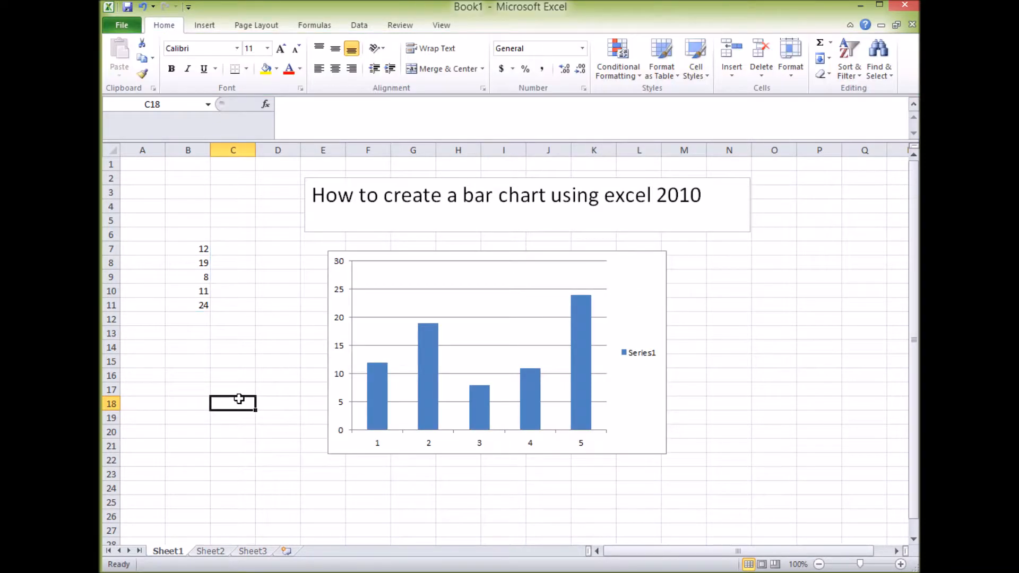
pyautogui.moveTo(383, 423)
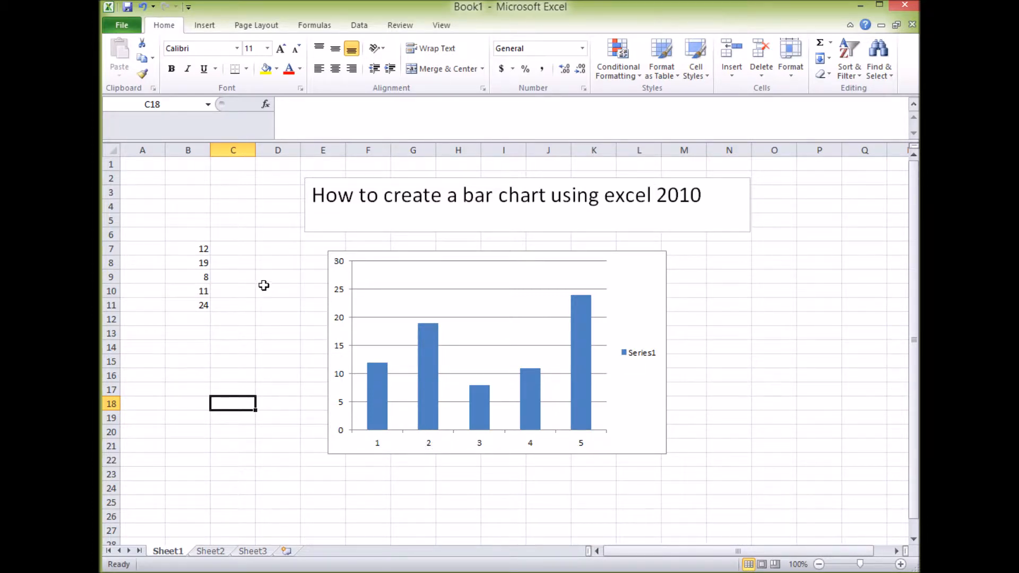
pyautogui.moveTo(370, 294)
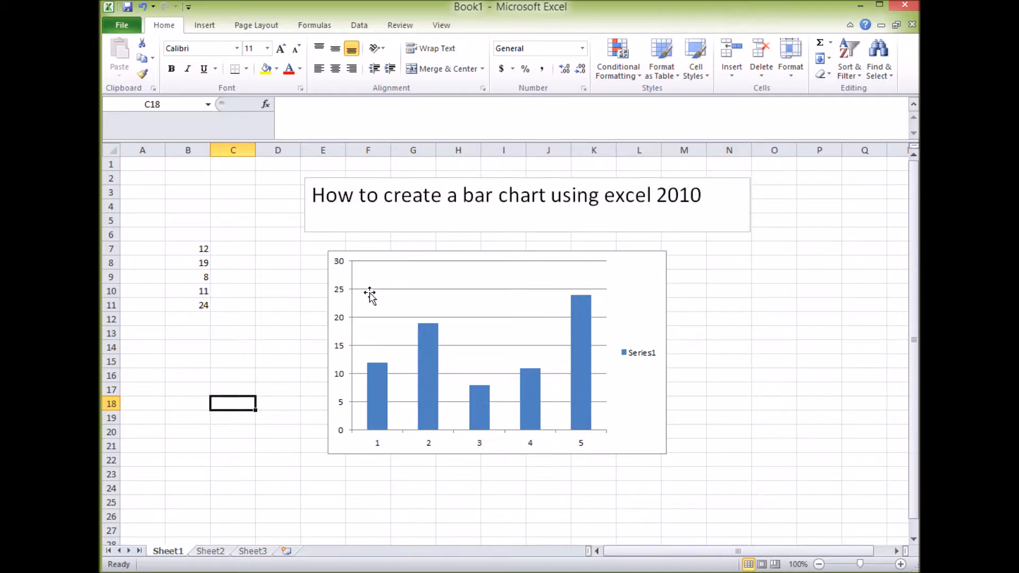
pyautogui.moveTo(382, 525)
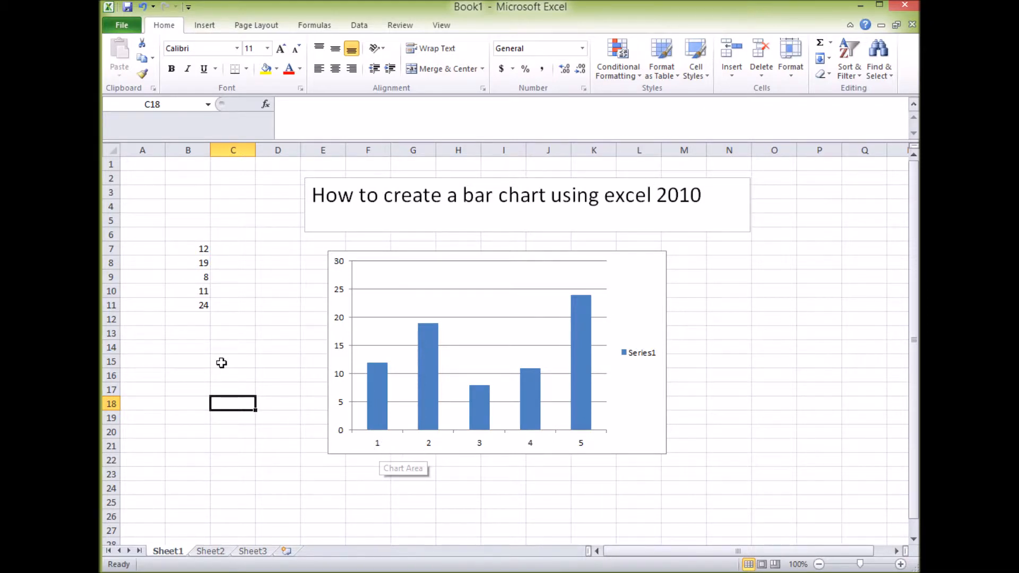
# Enter the labels A through E into cells A7:A11 beside the values.
pyautogui.click(143, 249)
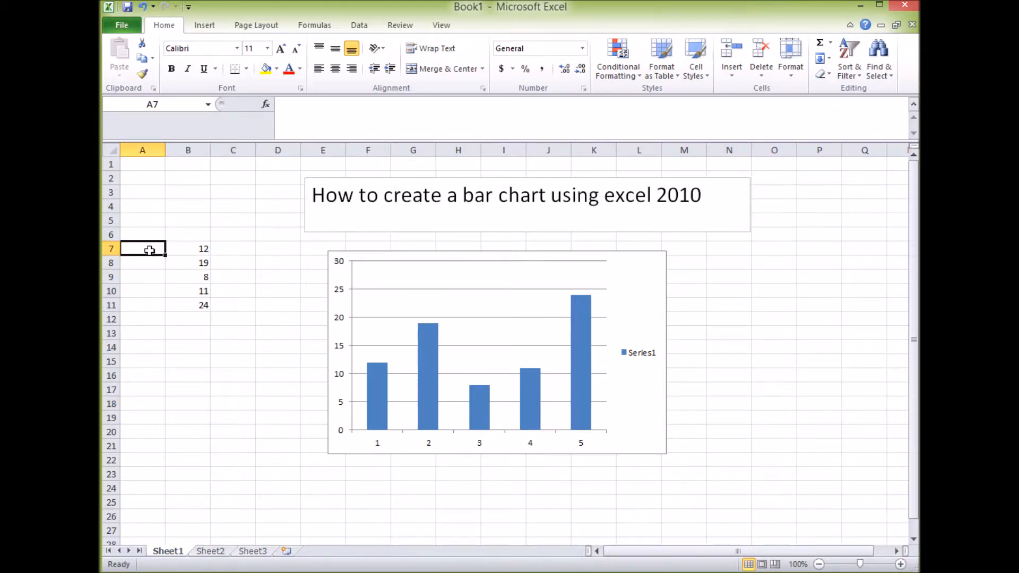
pyautogui.write('A')
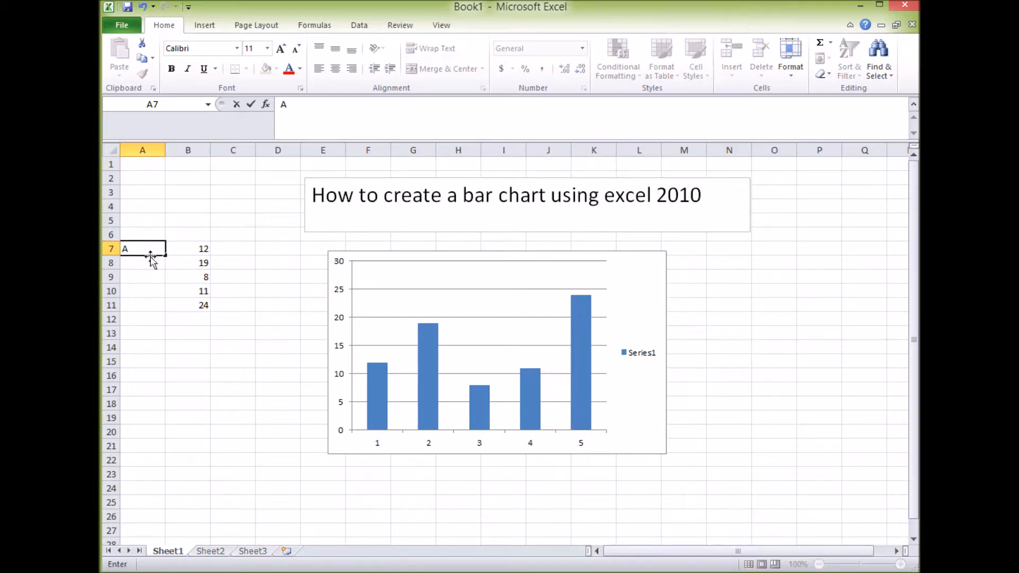
pyautogui.write('B')
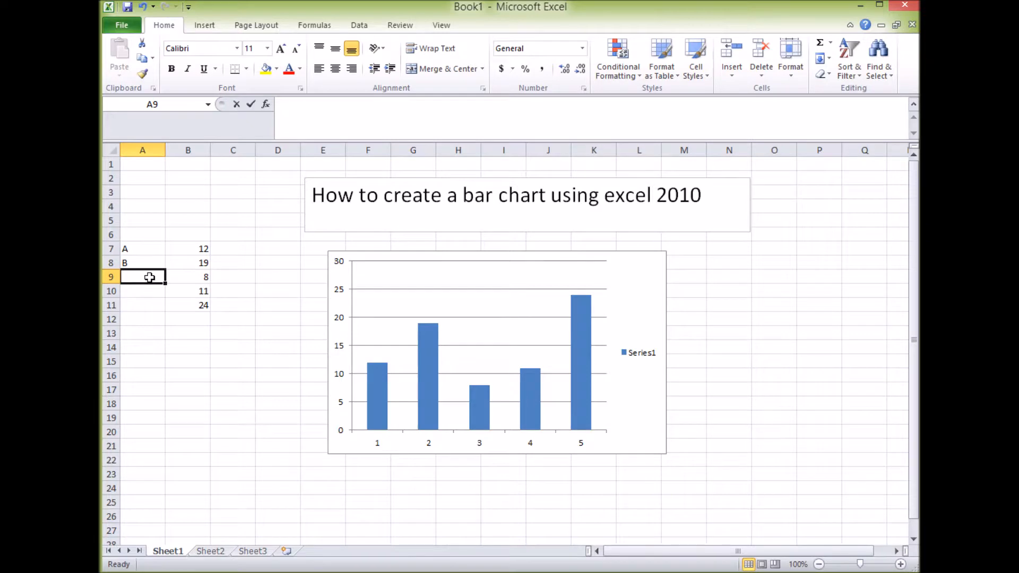
pyautogui.write('D')
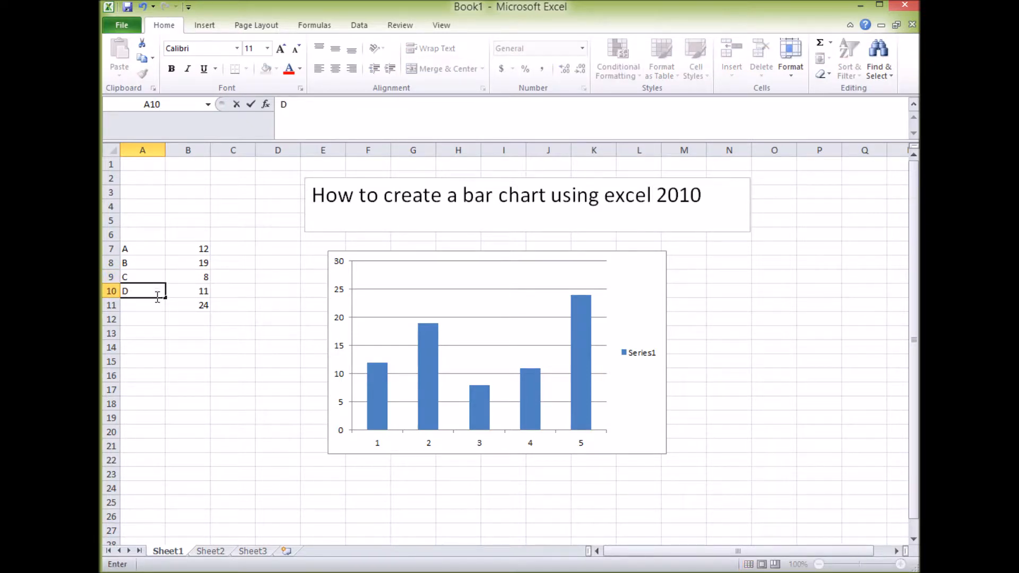
pyautogui.write('E')
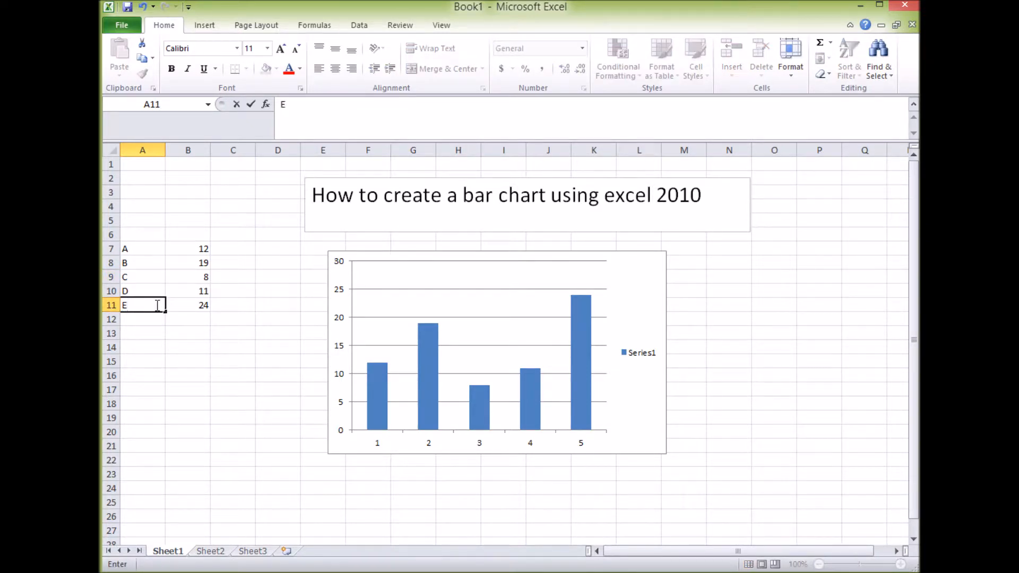
pyautogui.click(820, 376)
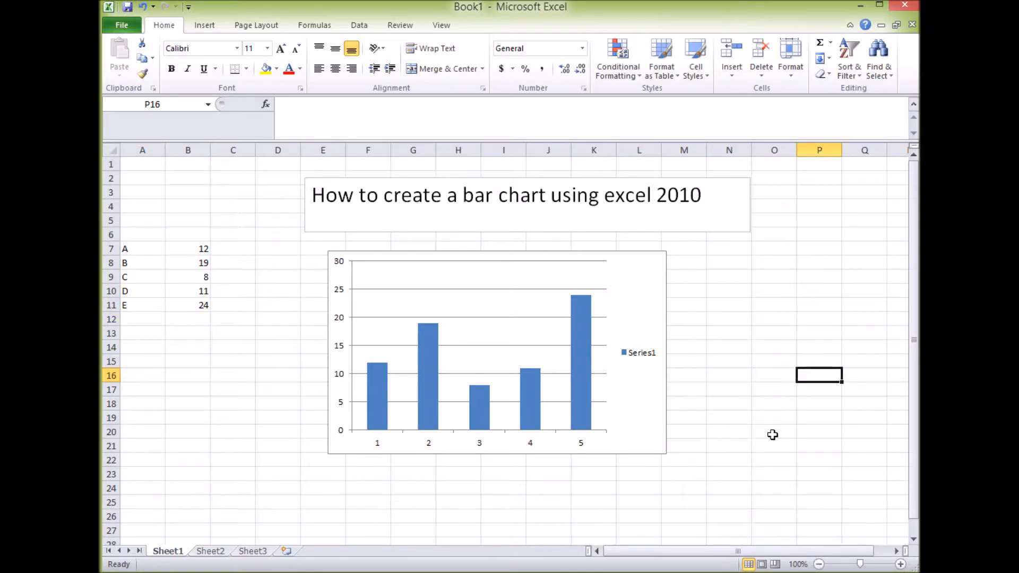
pyautogui.moveTo(411, 252)
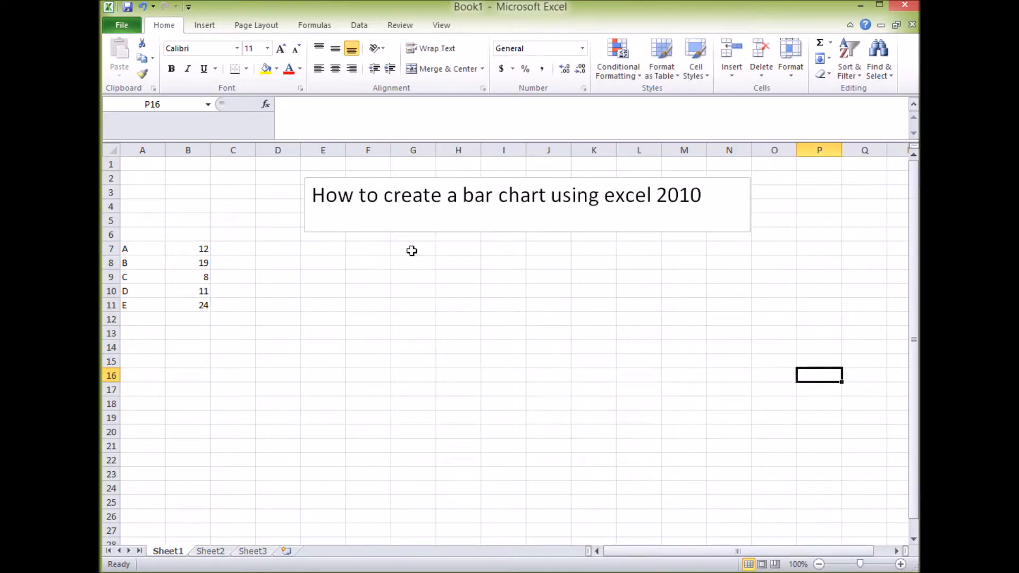
# Select A7:B11 and insert a 2-D Clustered Column chart with categories A to E.
pyautogui.moveTo(125, 249); pyautogui.dragTo(203, 305)
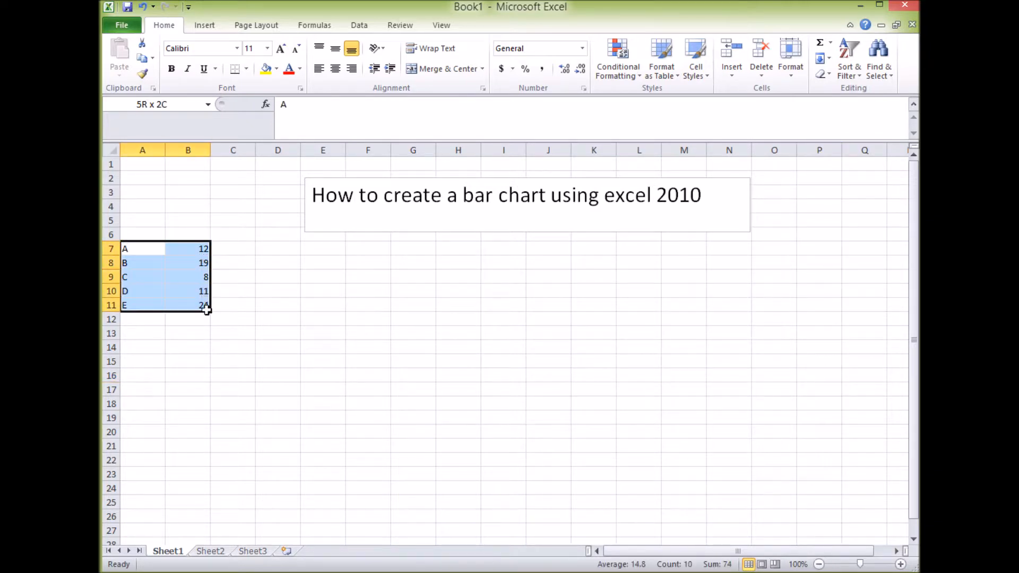
pyautogui.moveTo(208, 305); pyautogui.dragTo(209, 319)
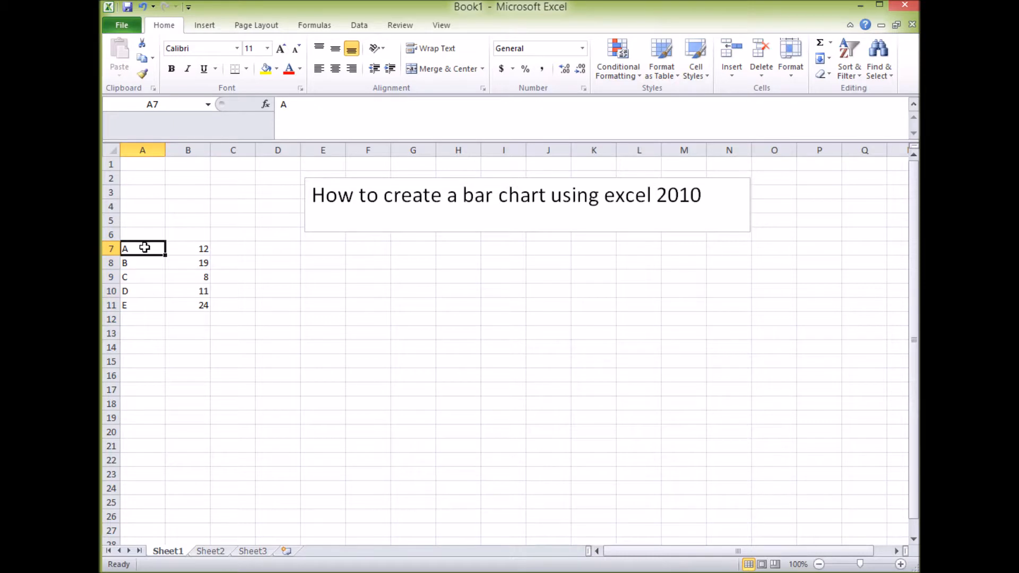
pyautogui.moveTo(142, 249); pyautogui.dragTo(188, 304)
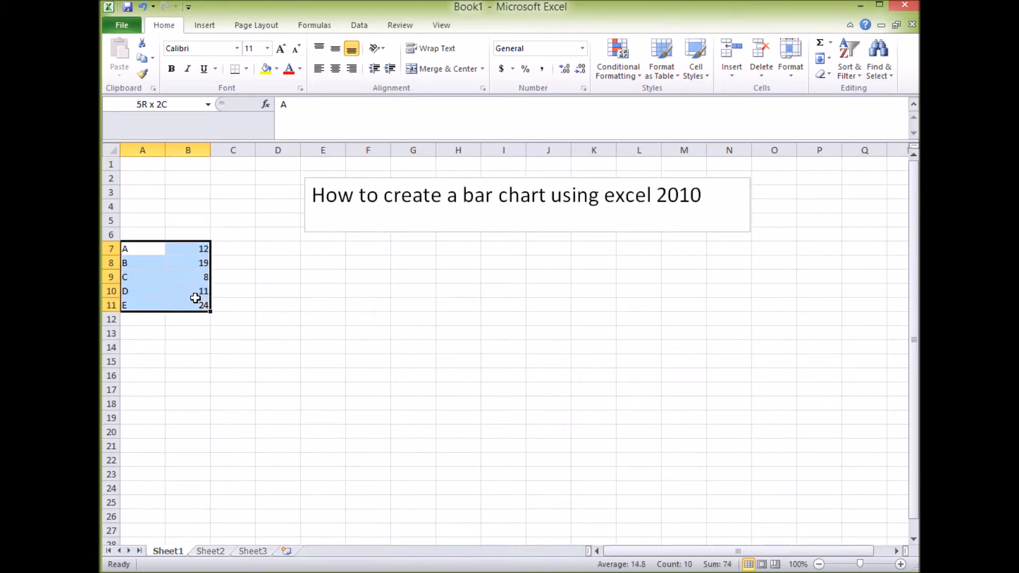
pyautogui.click(204, 25)
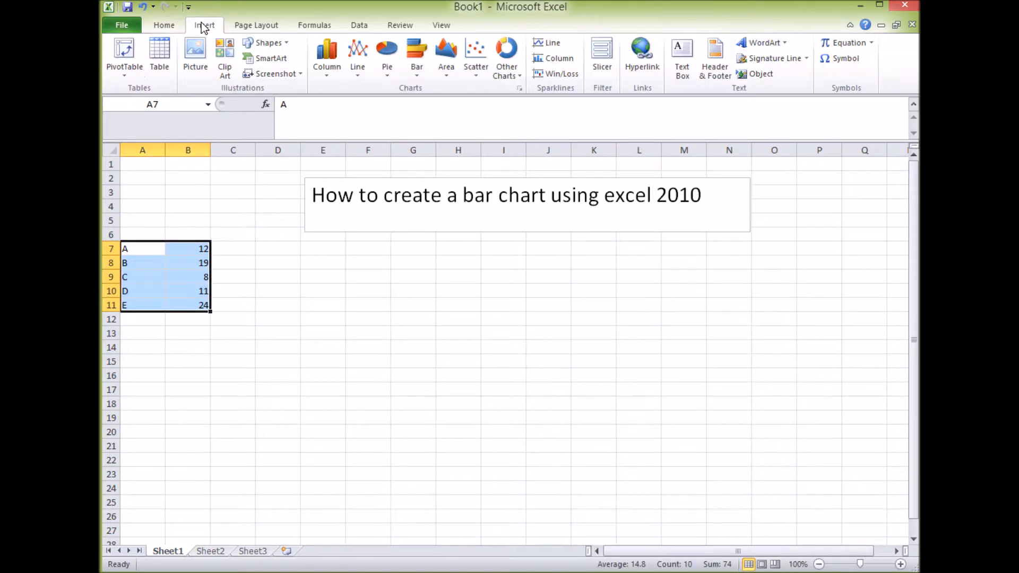
pyautogui.click(327, 58)
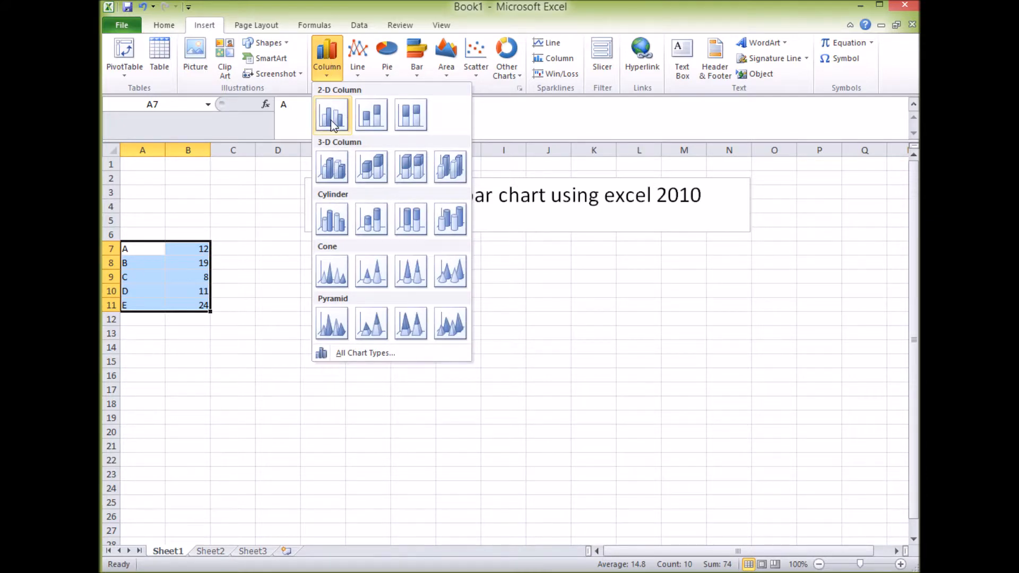
pyautogui.click(332, 115)
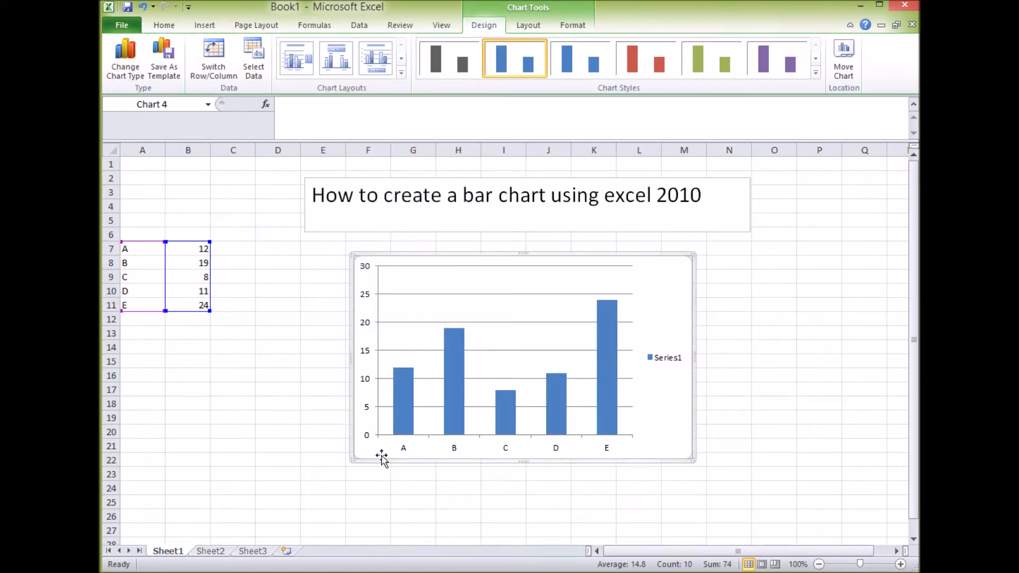
pyautogui.moveTo(457, 457)
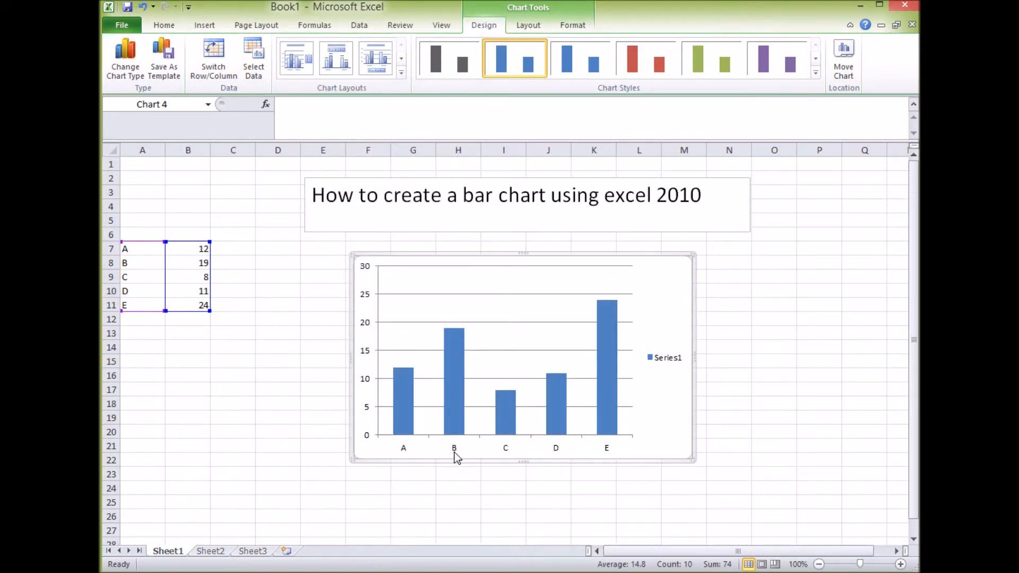
pyautogui.moveTo(716, 401)
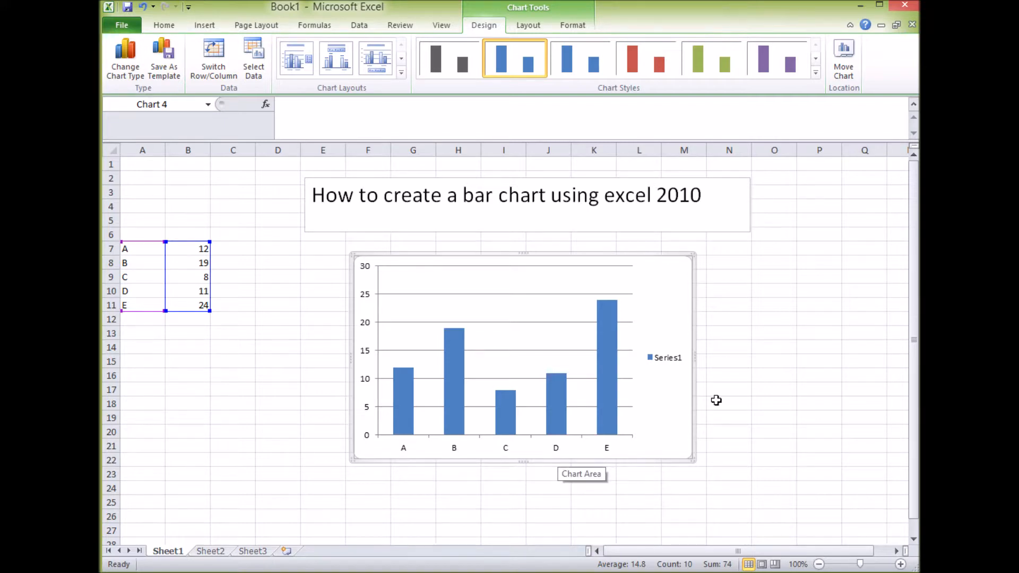
pyautogui.click(142, 249)
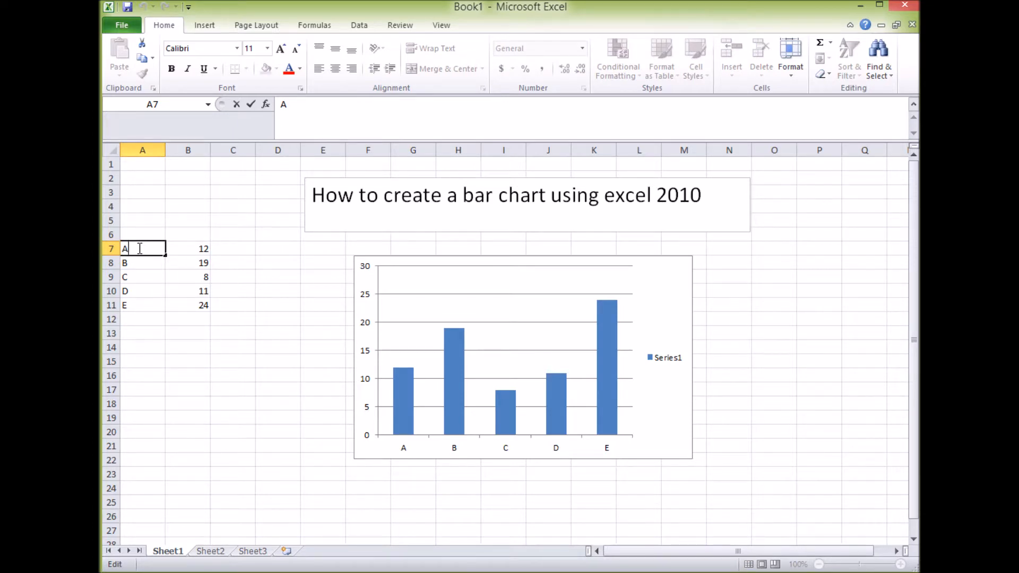
# Retype the labels in A7:A11 as Alph, Beta, Charlie, Delta and Echo.
pyautogui.write('lph')
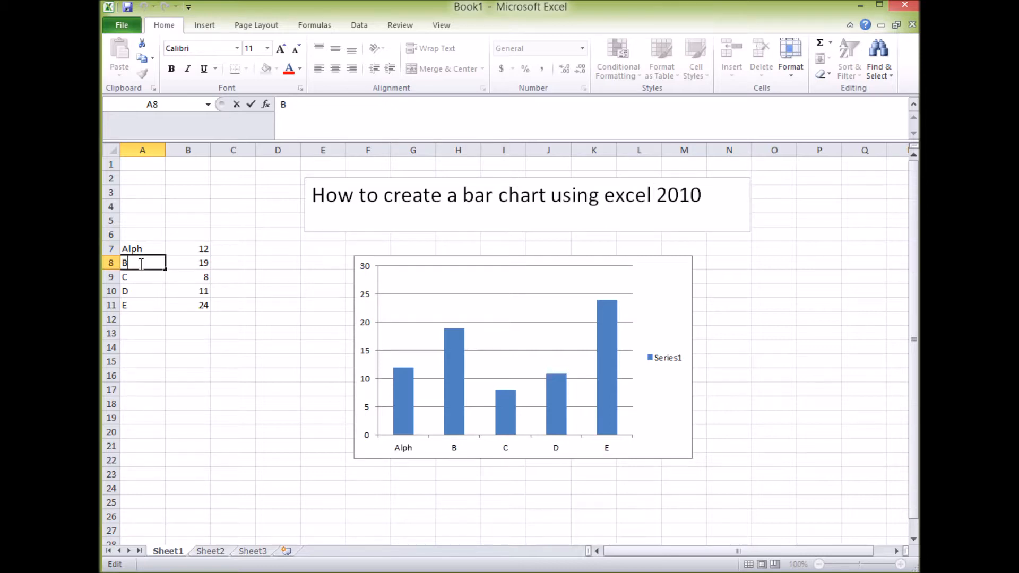
pyautogui.write('eta')
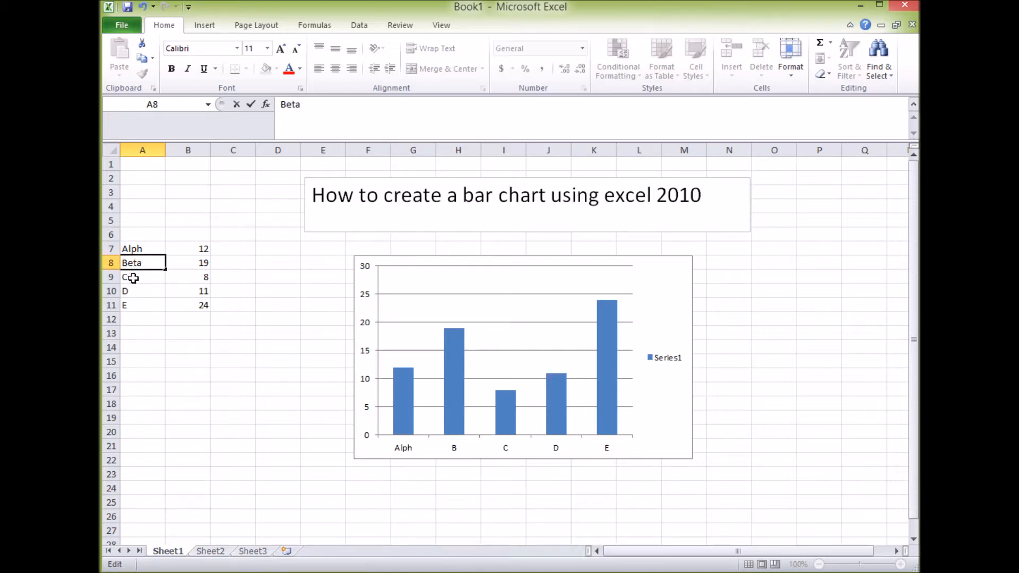
pyautogui.write('Charlie')
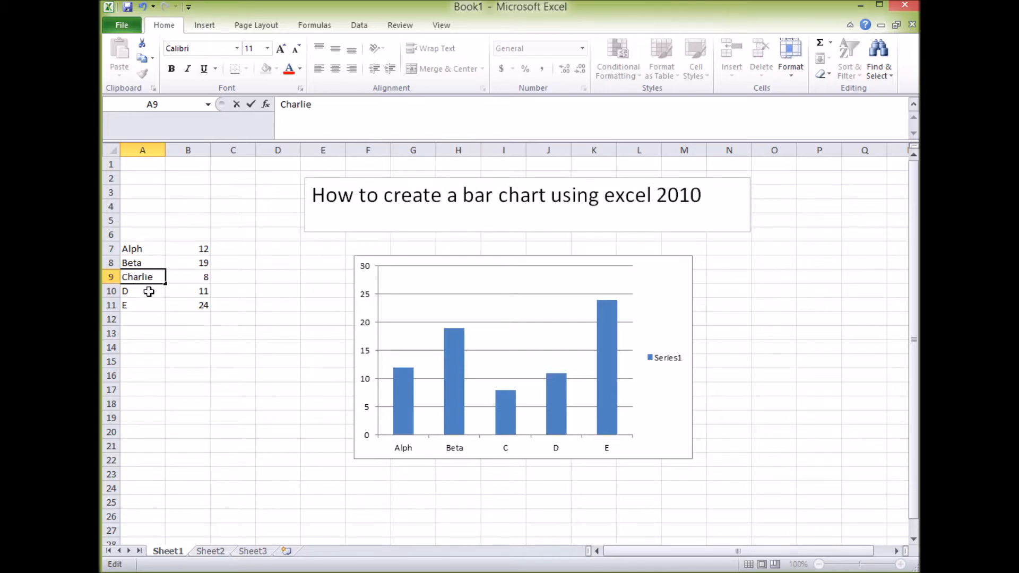
pyautogui.write('Delta')
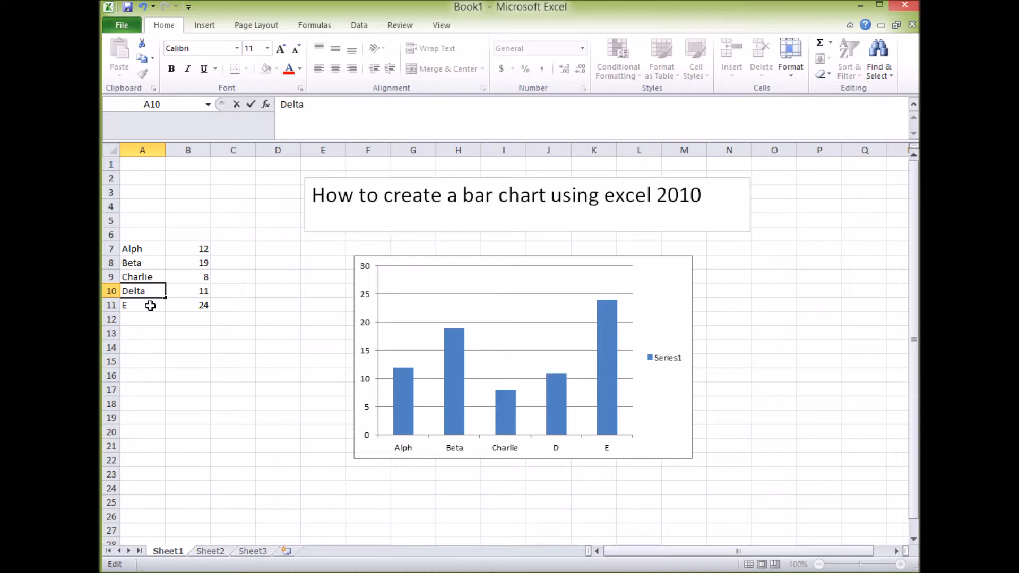
pyautogui.write('Echo')
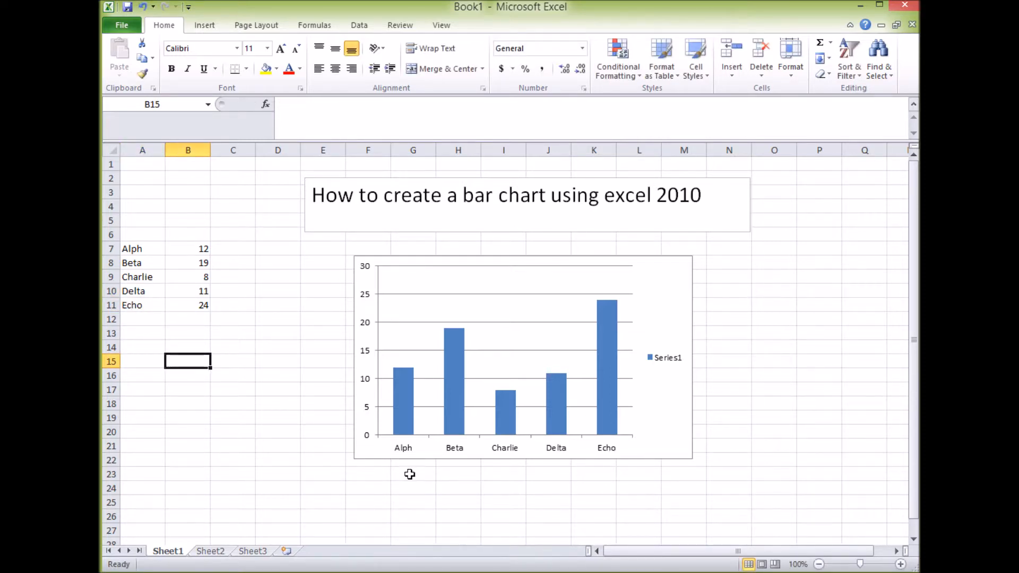
pyautogui.moveTo(457, 452)
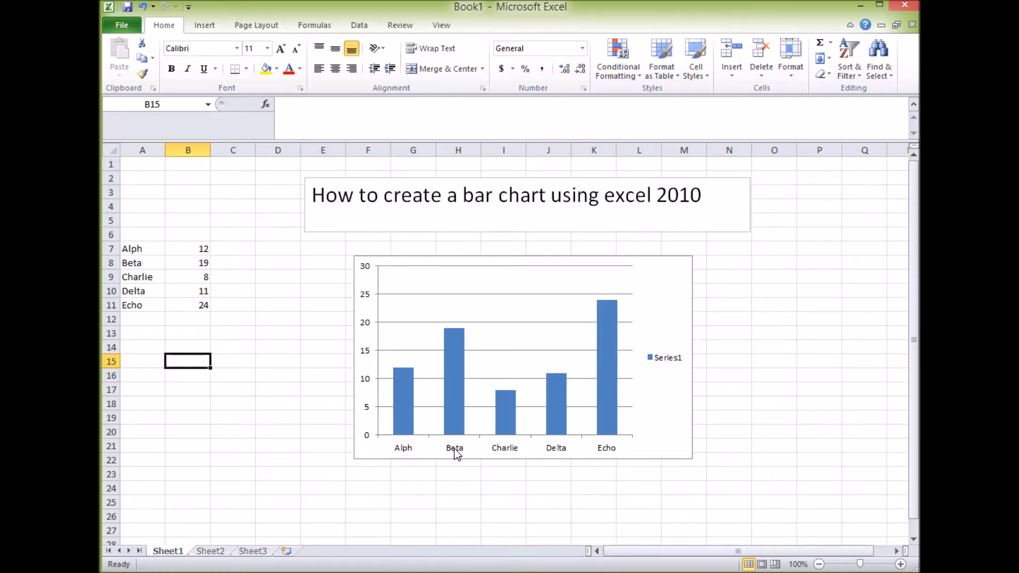
pyautogui.moveTo(489, 447)
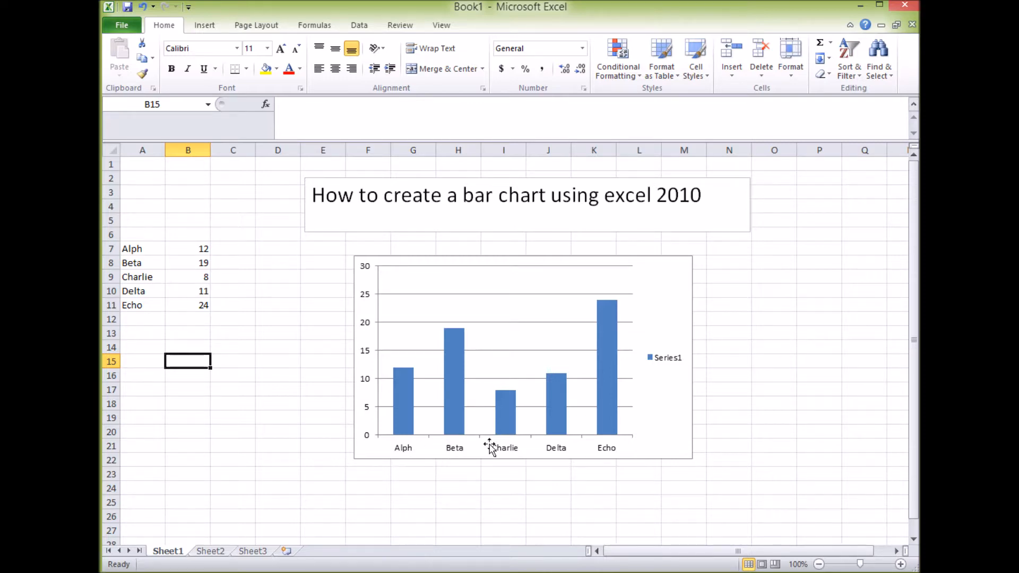
pyautogui.moveTo(521, 501)
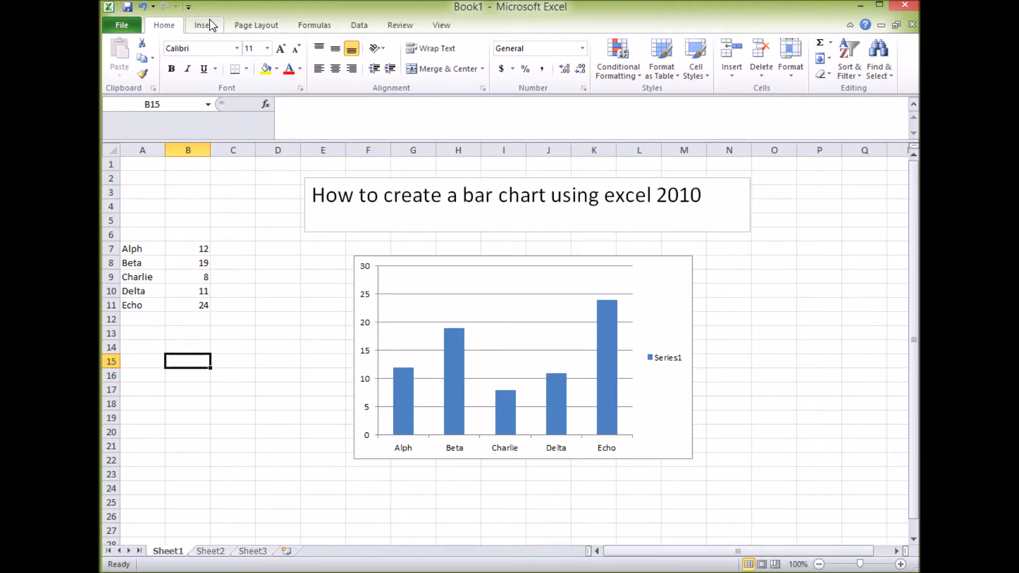
pyautogui.moveTo(615, 257)
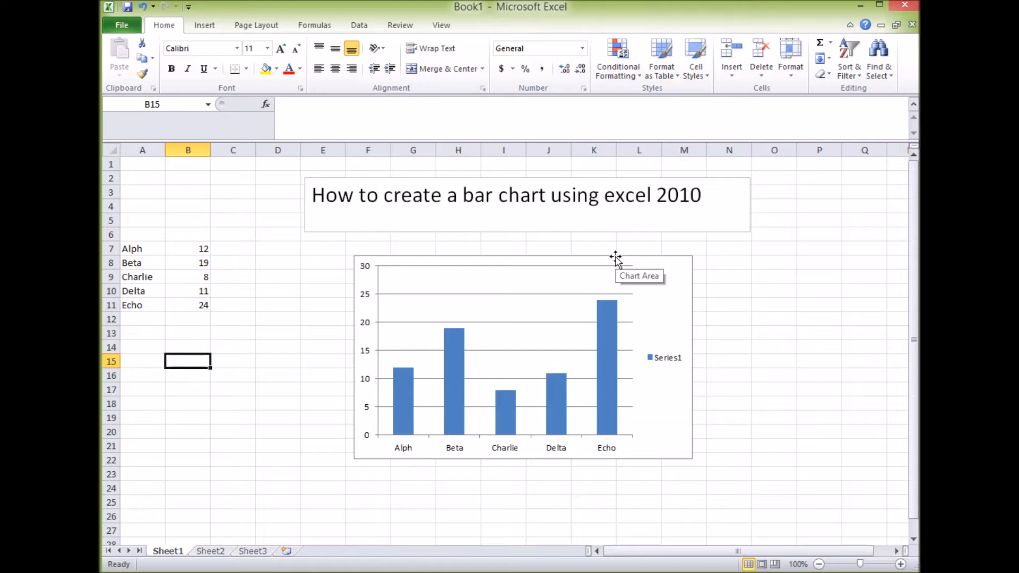
# Delete the old chart, select A7:B11 and insert a new 2-D column chart.
pyautogui.press('Delete')
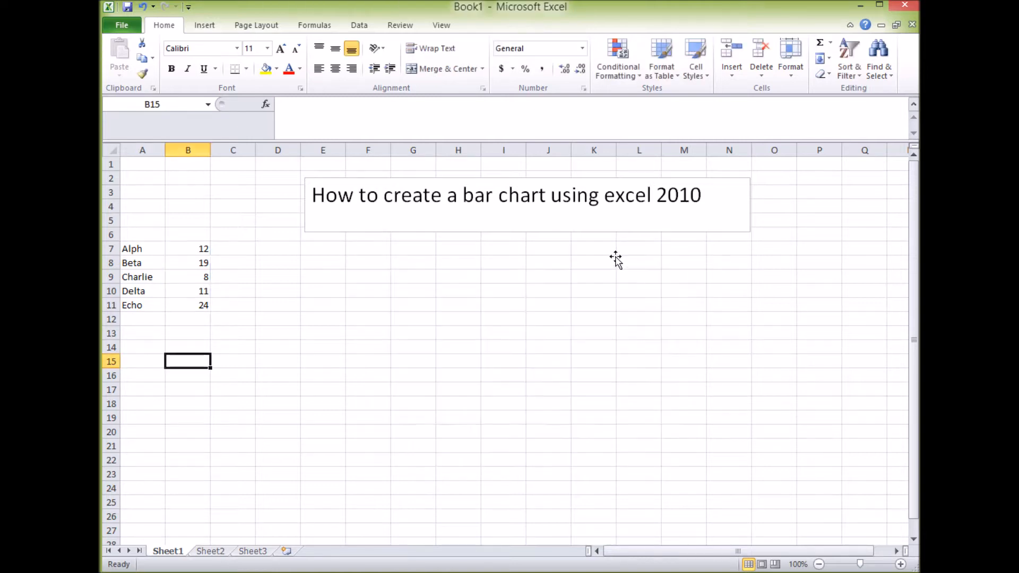
pyautogui.moveTo(142, 248); pyautogui.dragTo(188, 248)
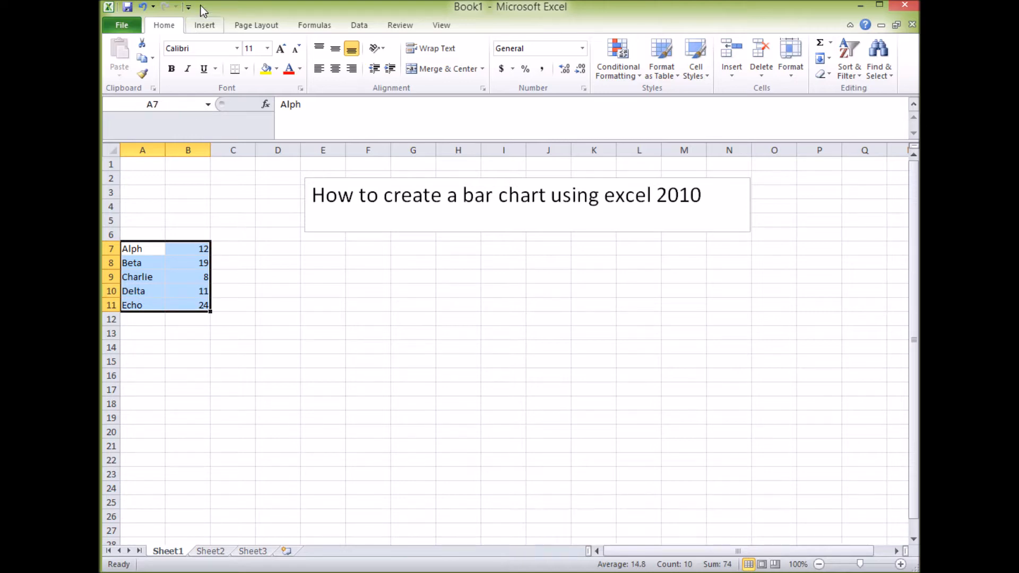
pyautogui.click(203, 25)
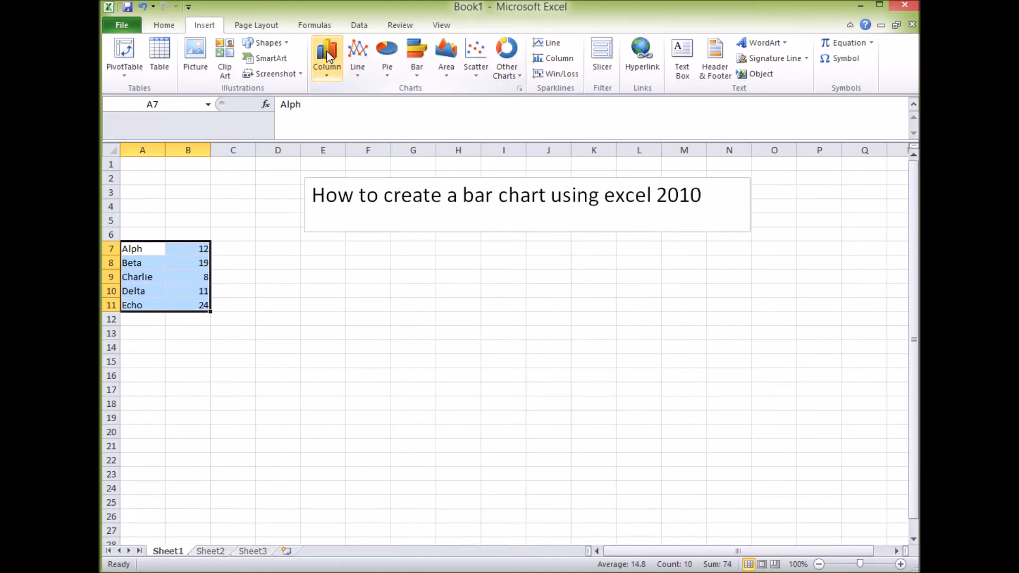
pyautogui.click(327, 57)
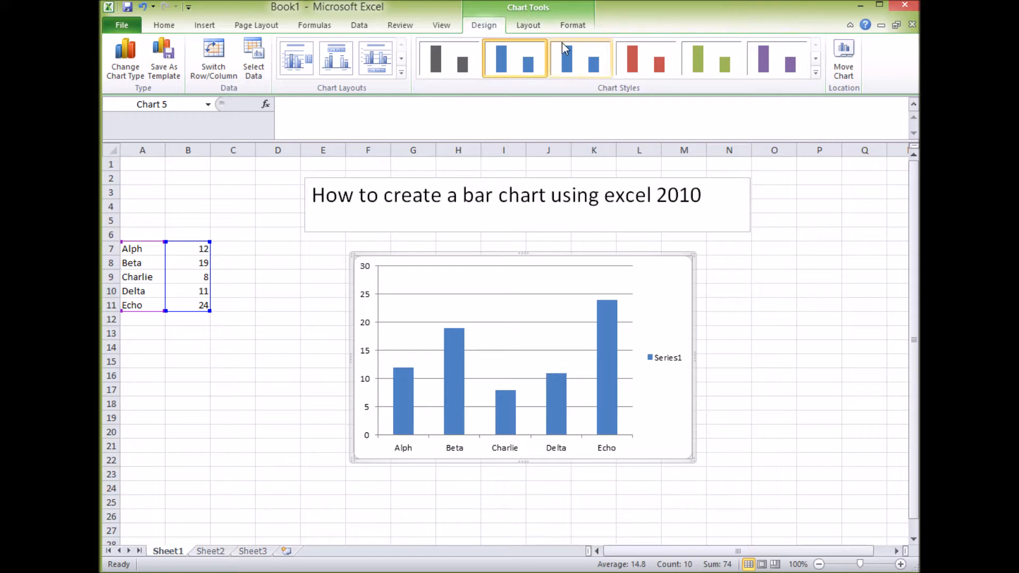
# Apply the orange Chart Style to the columns after trying purple, then review Layout and Format.
pyautogui.click(646, 58)
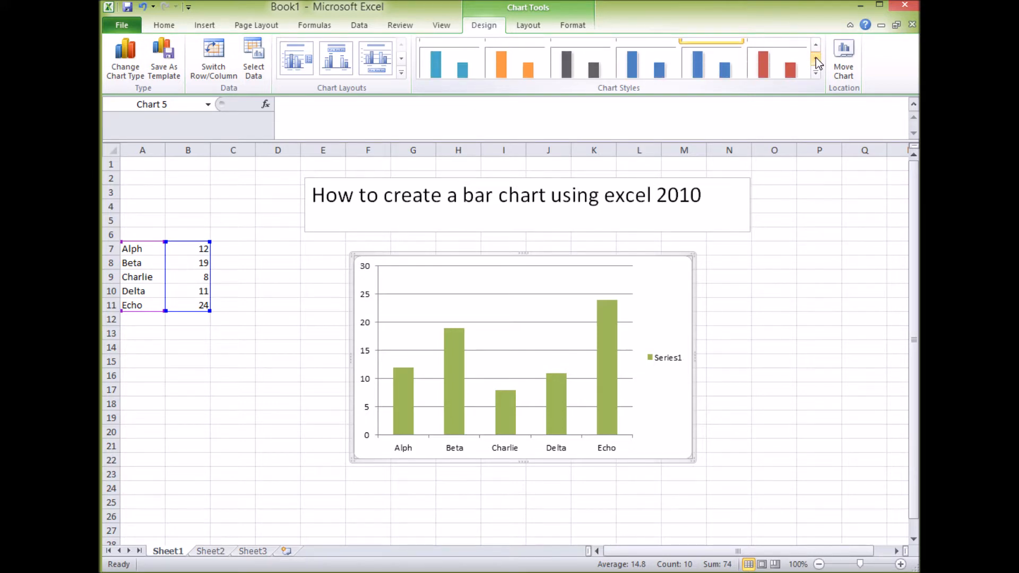
pyautogui.click(578, 58)
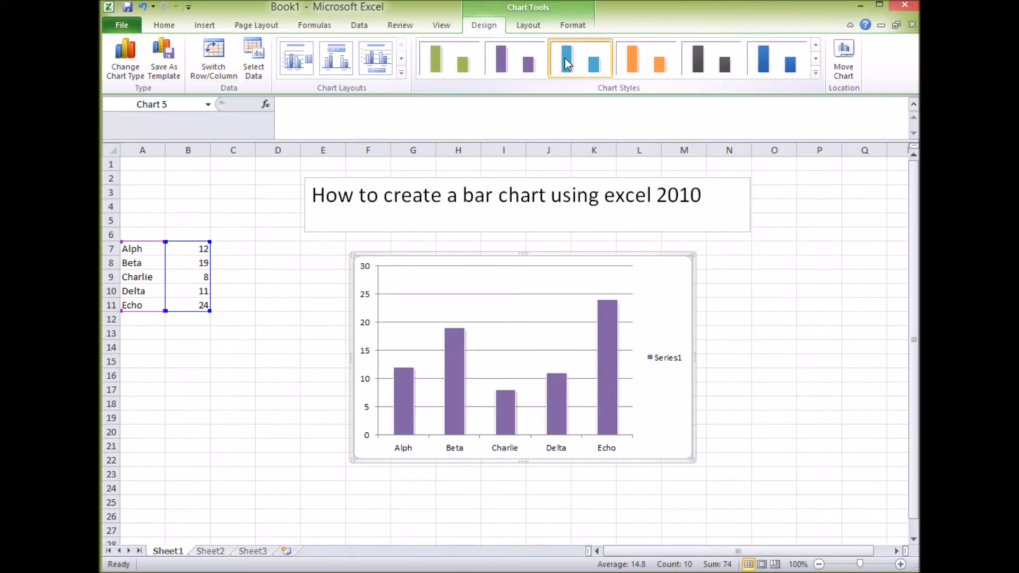
pyautogui.click(645, 58)
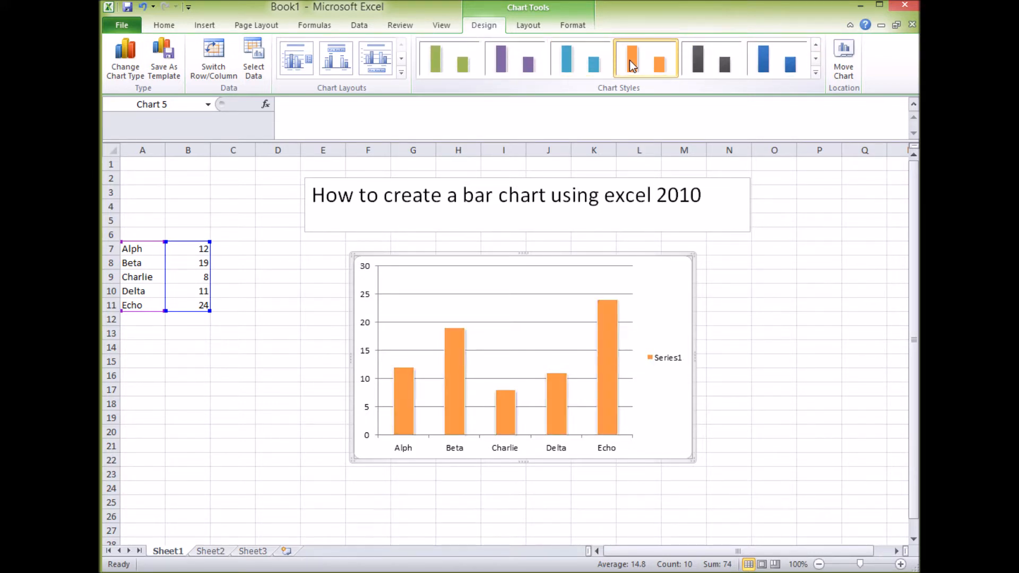
pyautogui.click(528, 26)
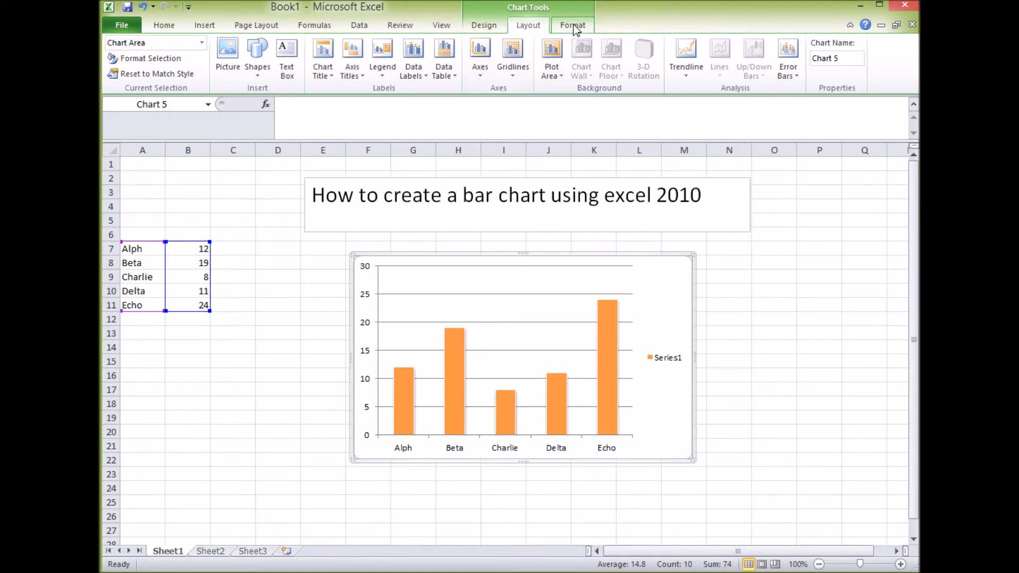
pyautogui.click(572, 25)
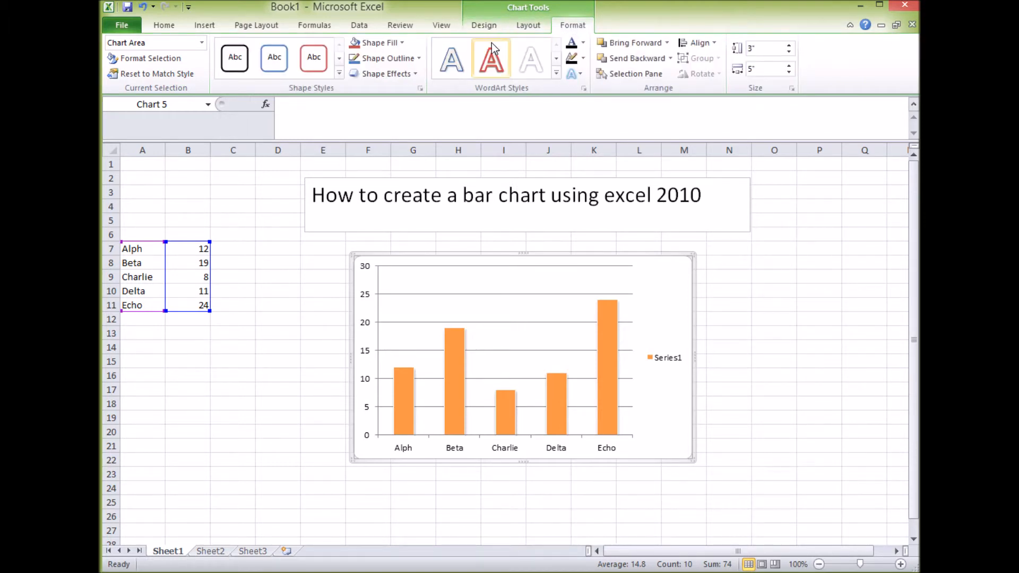
pyautogui.click(483, 25)
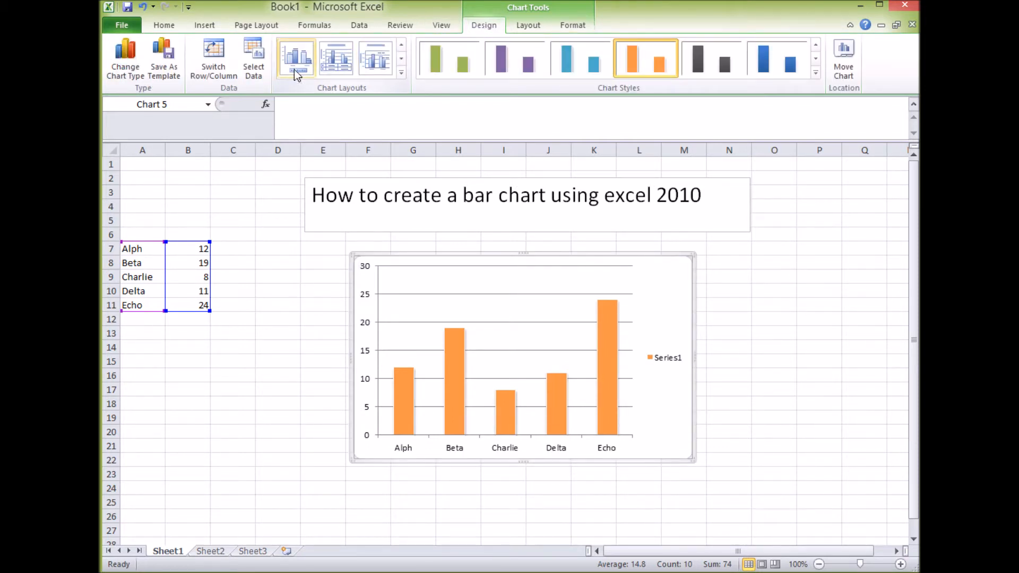
# Apply the Chart Layout with titles on both axes and dense gridlines.
pyautogui.click(336, 58)
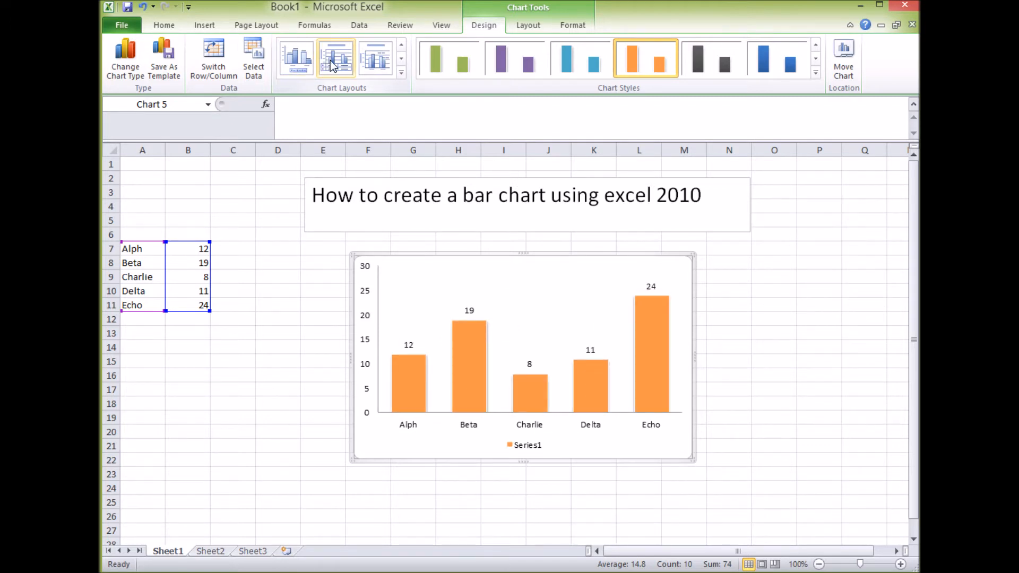
pyautogui.click(376, 58)
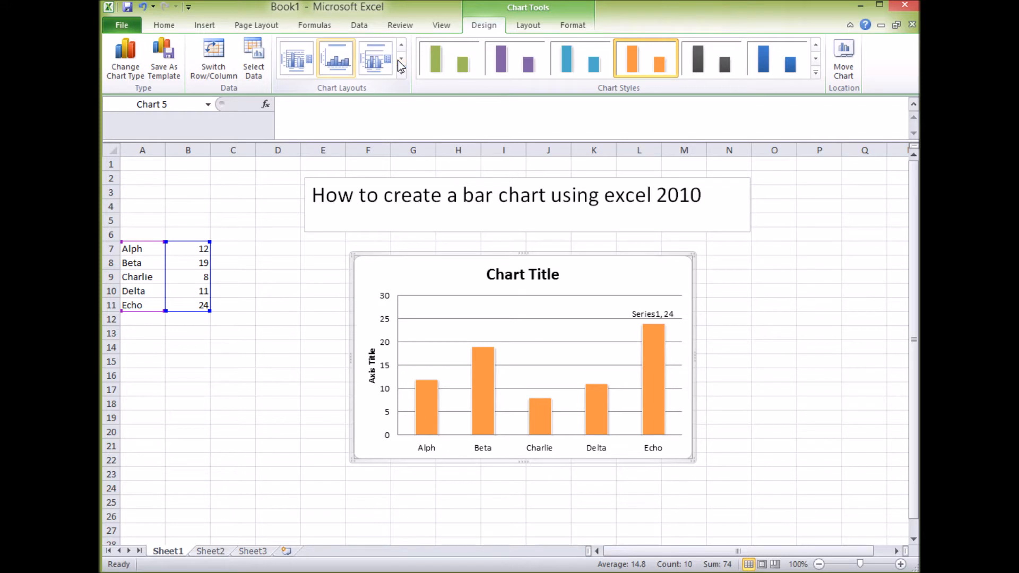
pyautogui.click(376, 58)
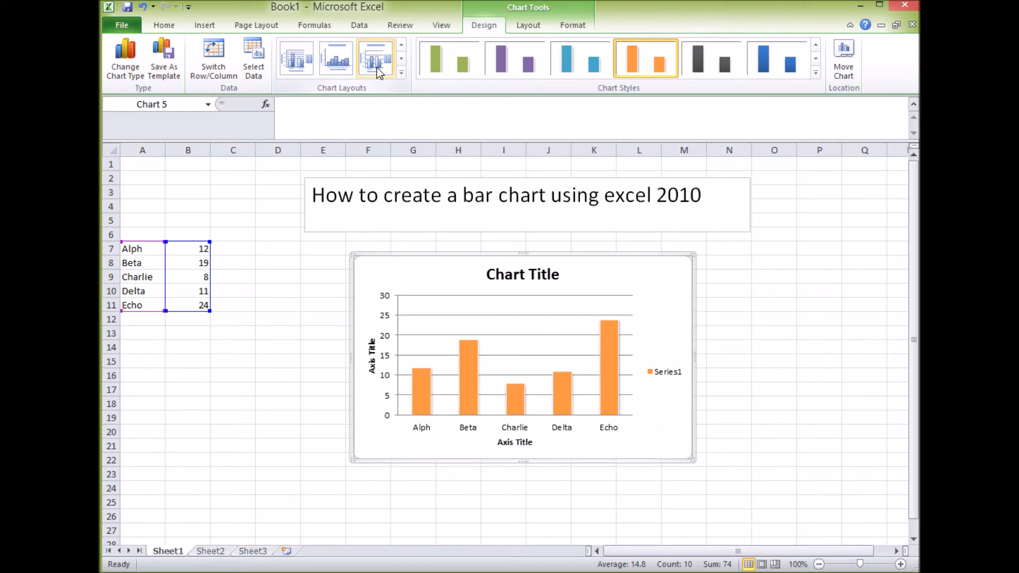
pyautogui.click(376, 58)
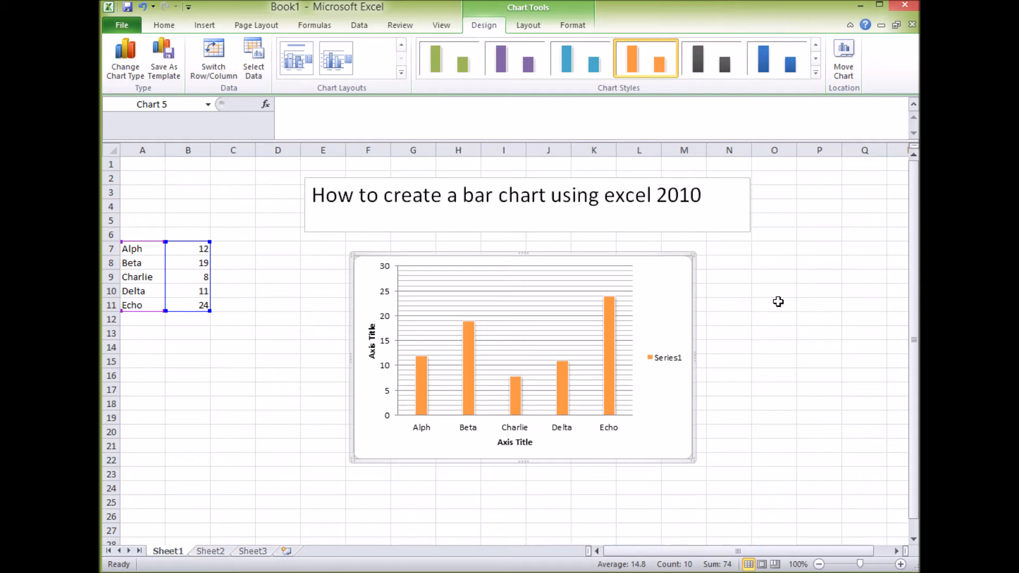
pyautogui.moveTo(479, 418)
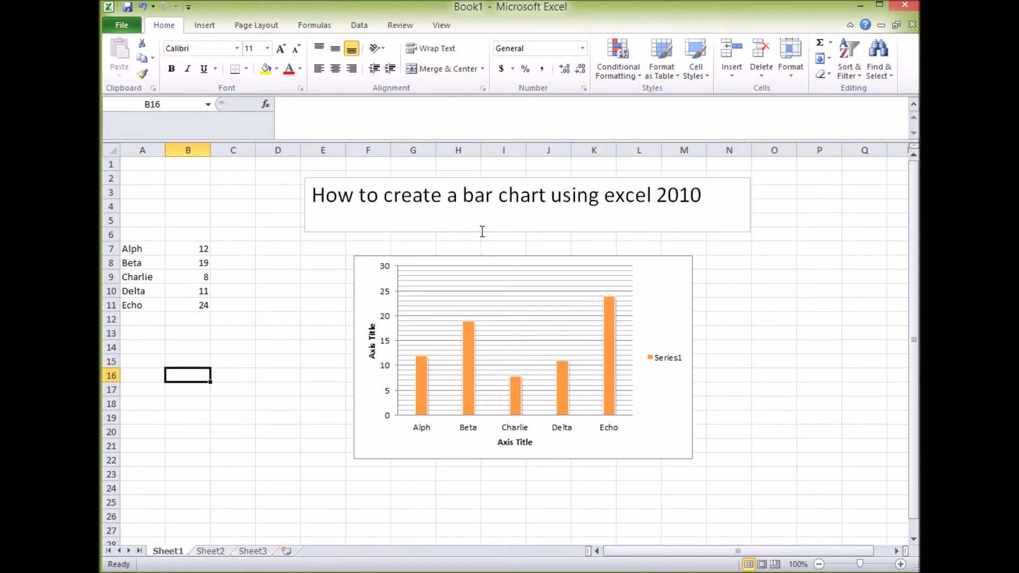
# Delete the orange chart, select A7:B11 and insert a 3-D Clustered Column chart.
pyautogui.click(493, 257)
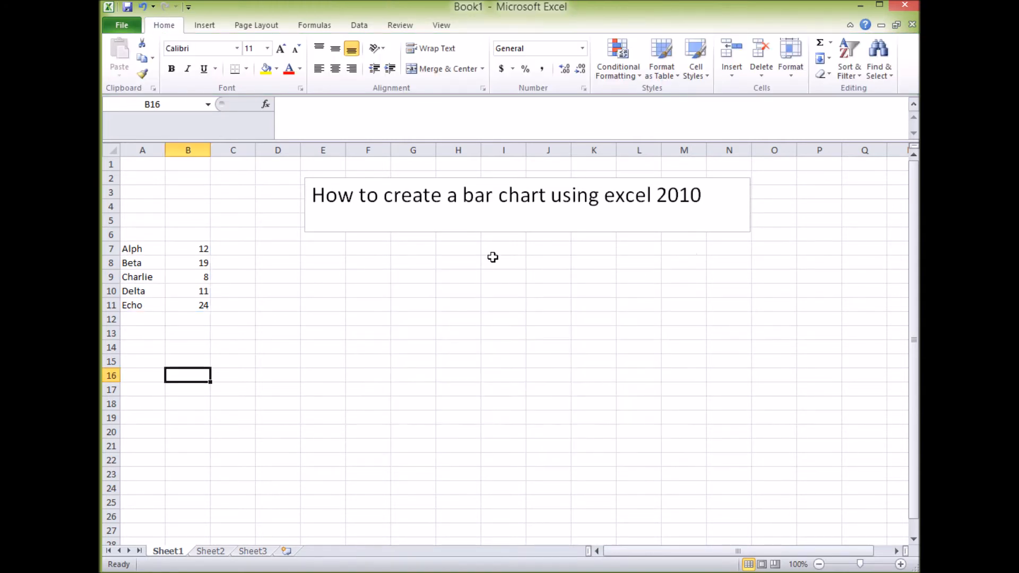
pyautogui.moveTo(142, 249); pyautogui.dragTo(188, 305)
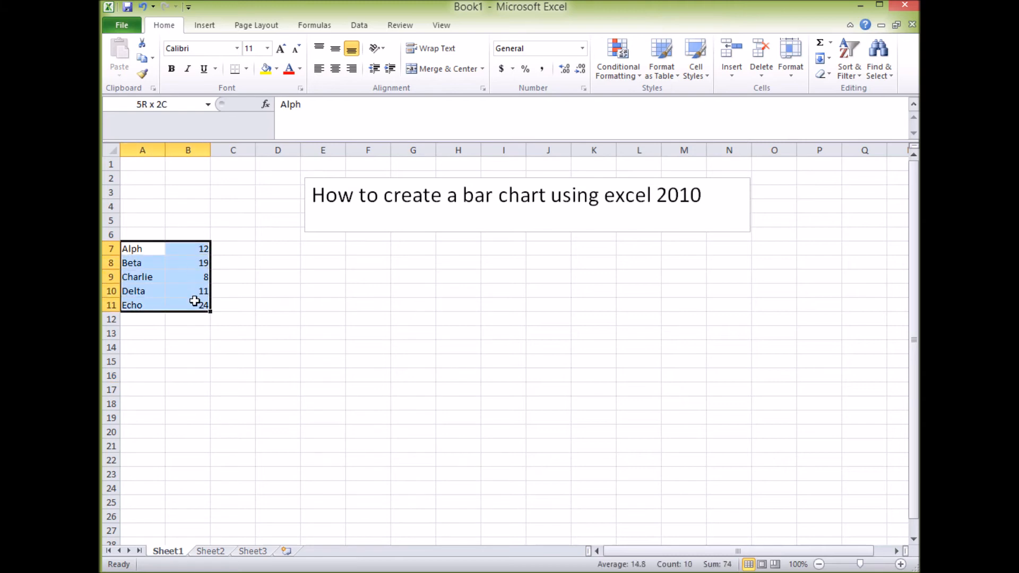
pyautogui.click(203, 25)
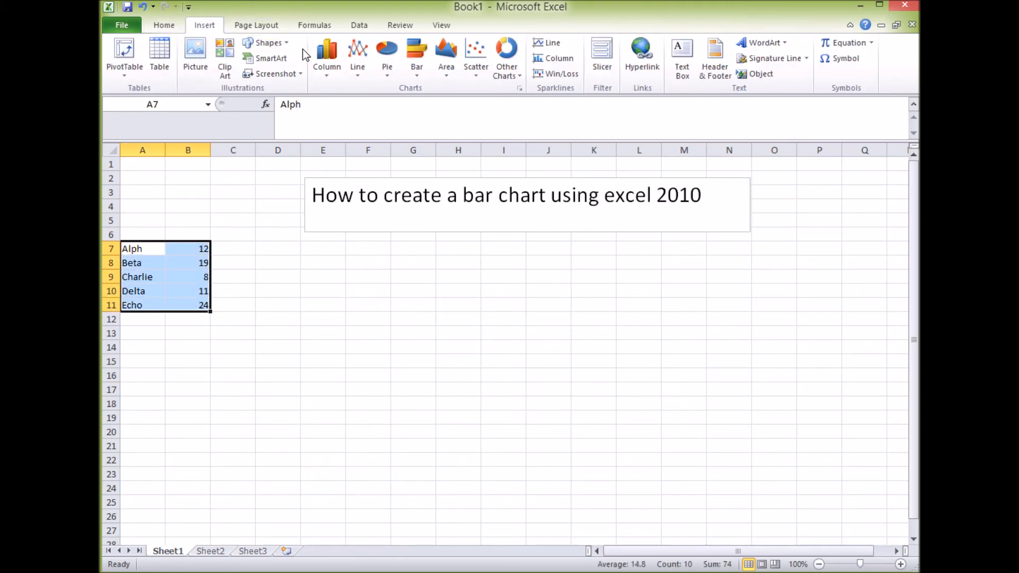
pyautogui.click(326, 56)
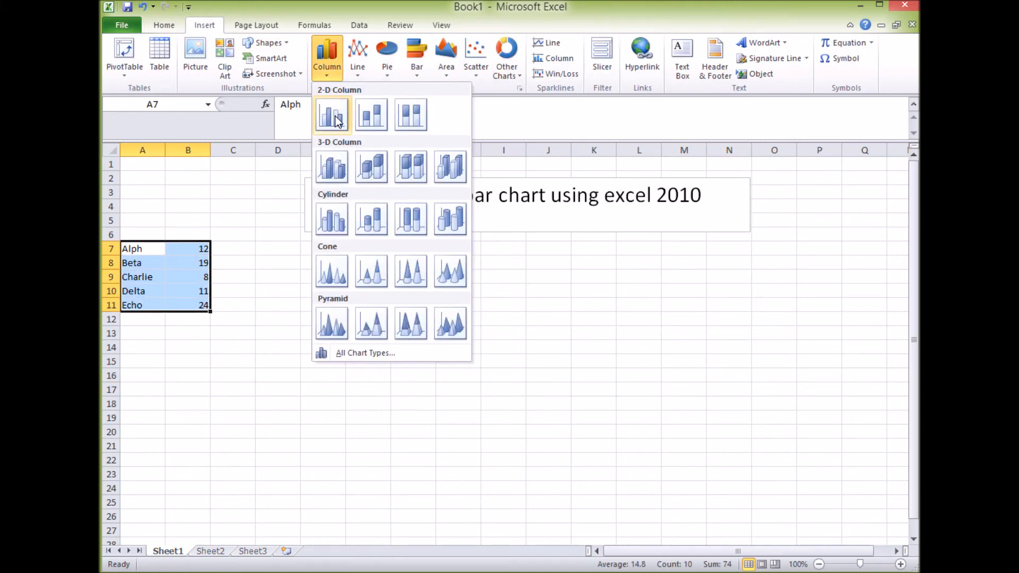
pyautogui.moveTo(331, 168)
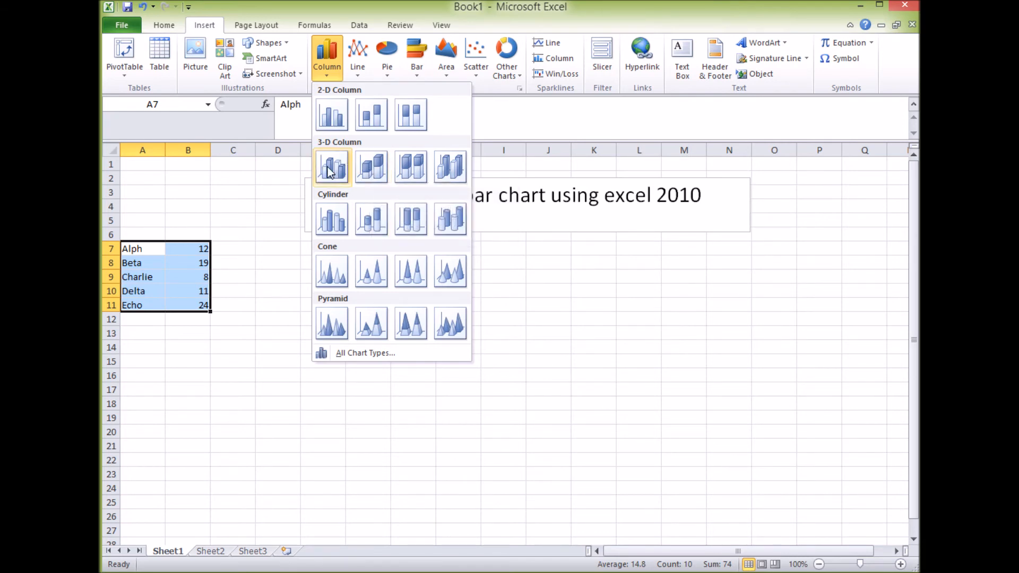
pyautogui.click(331, 166)
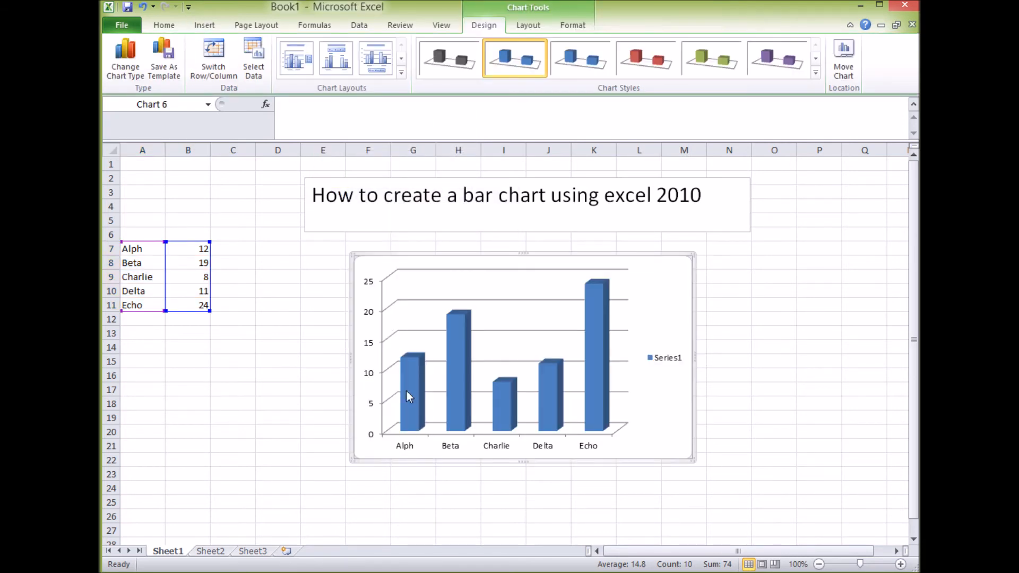